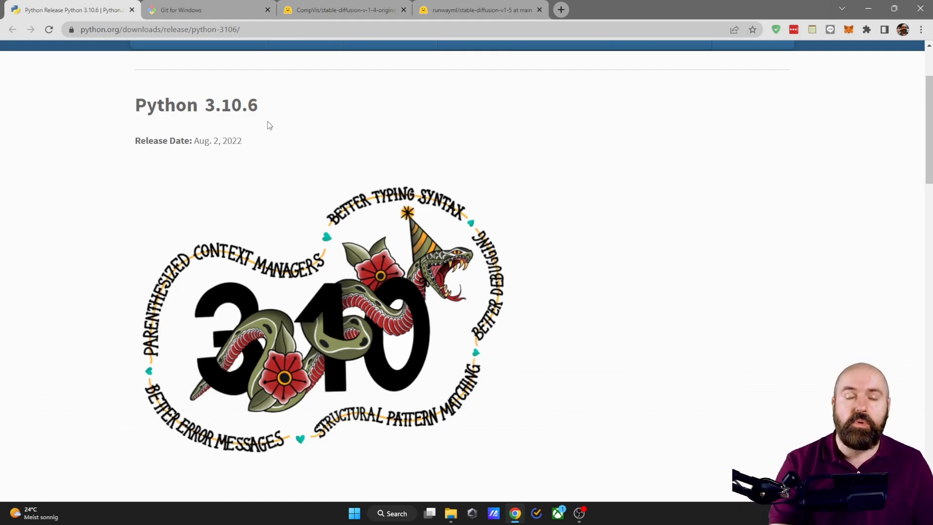
pyautogui.moveTo(327, 172)
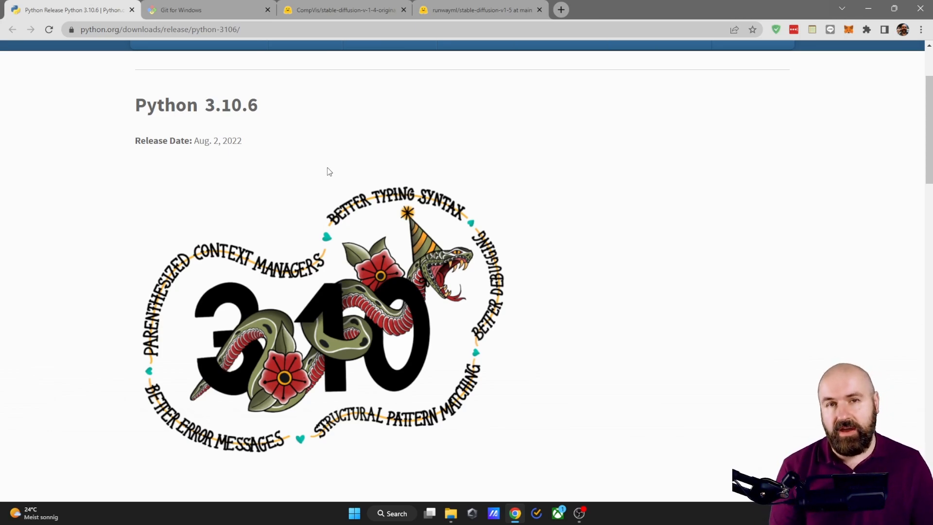
# - Download the Python 3.10.6 'Windows installer (64-bit)' from the release page's Files table
pyautogui.scroll(-3)
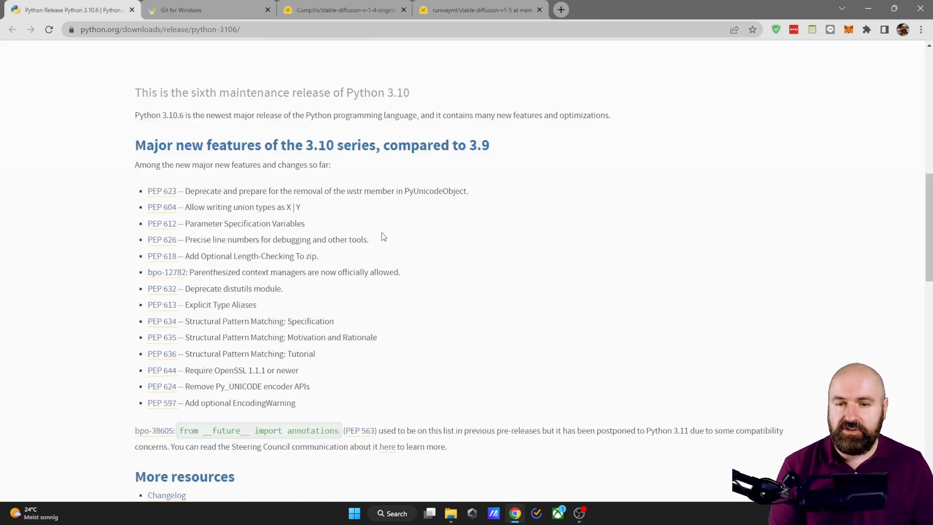
pyautogui.scroll(-3)
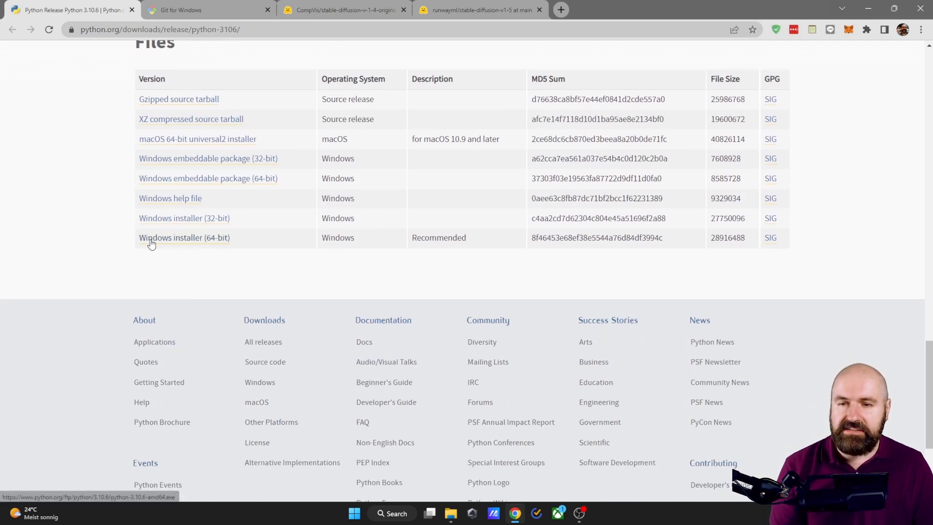
pyautogui.moveTo(216, 243)
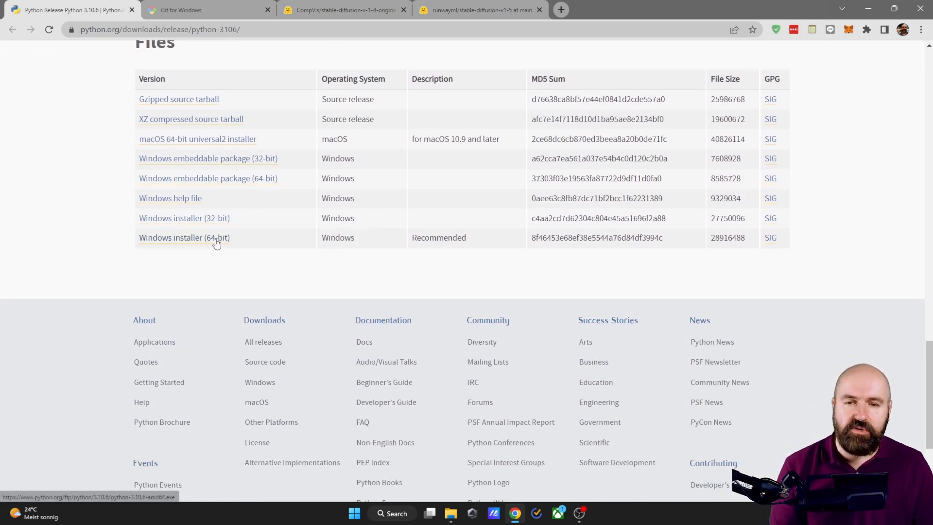
pyautogui.moveTo(213, 245)
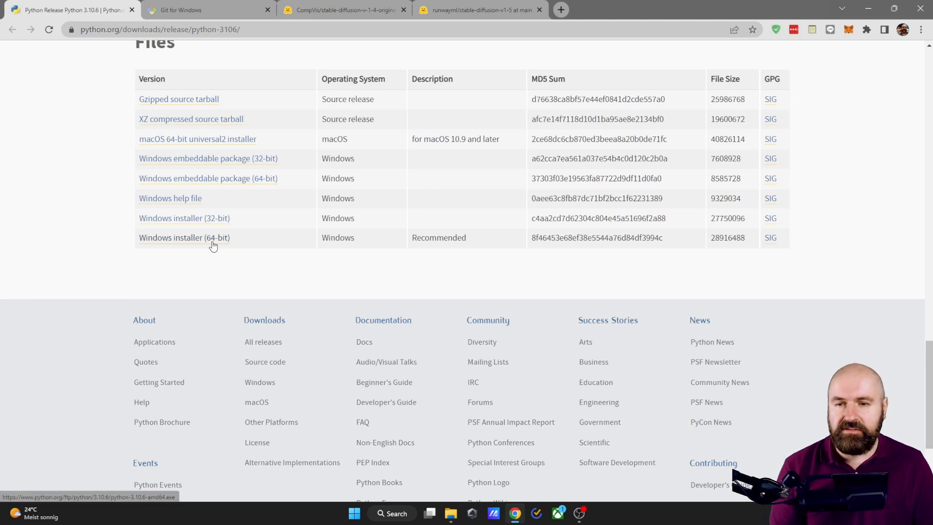
pyautogui.click(450, 513)
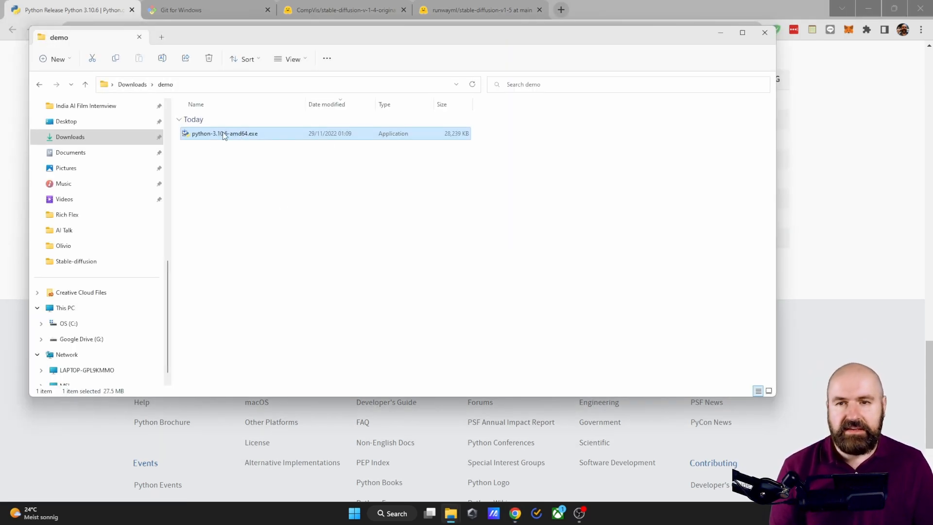
# - Install Python 3.10.6 from python-3.10.6-amd64.exe using Install Now, then close setup
pyautogui.doubleClick(224, 133)
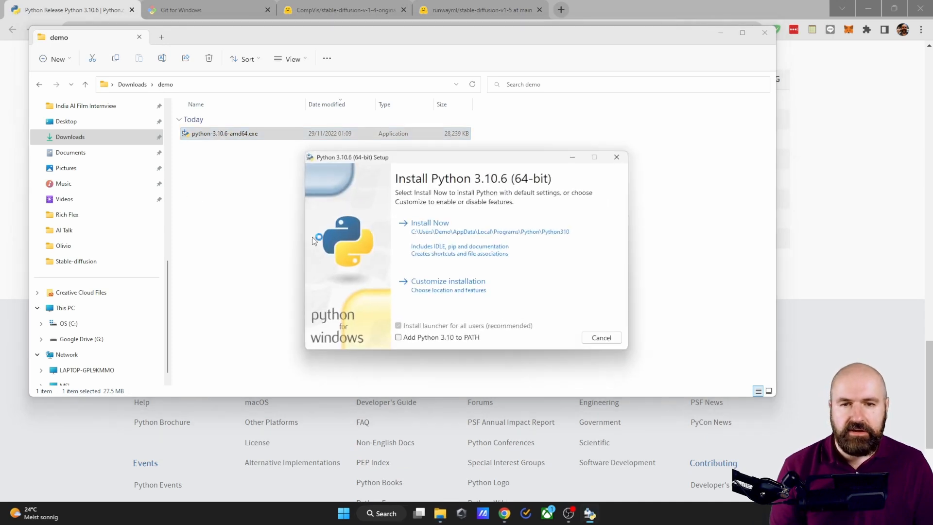
pyautogui.moveTo(432, 231)
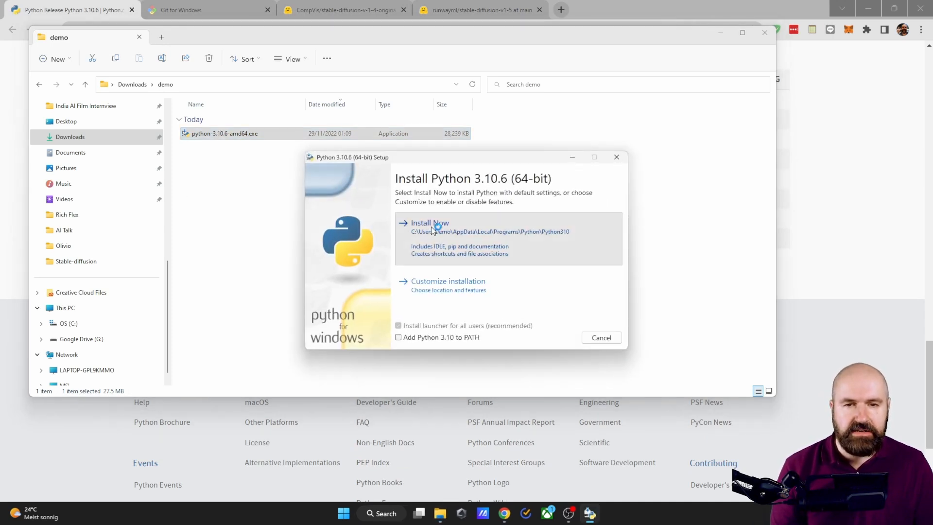
pyautogui.click(429, 222)
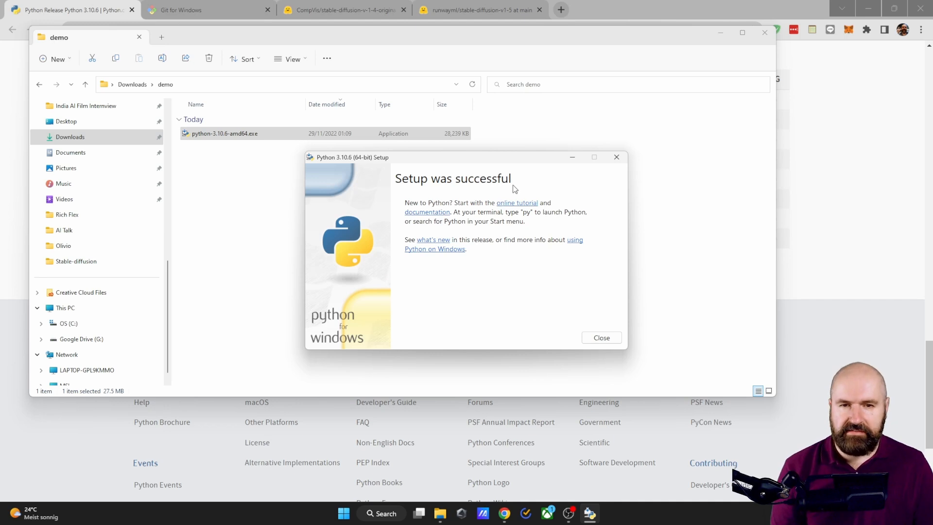
pyautogui.click(601, 337)
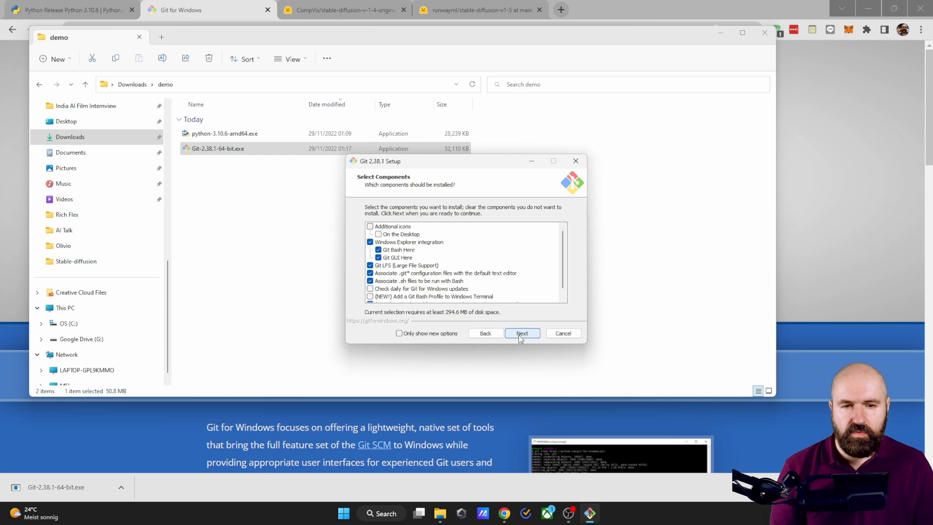
# - Advance the Git 2.38.1 installer, keeping default components, PATH option and pull behaviour
pyautogui.click(522, 333)
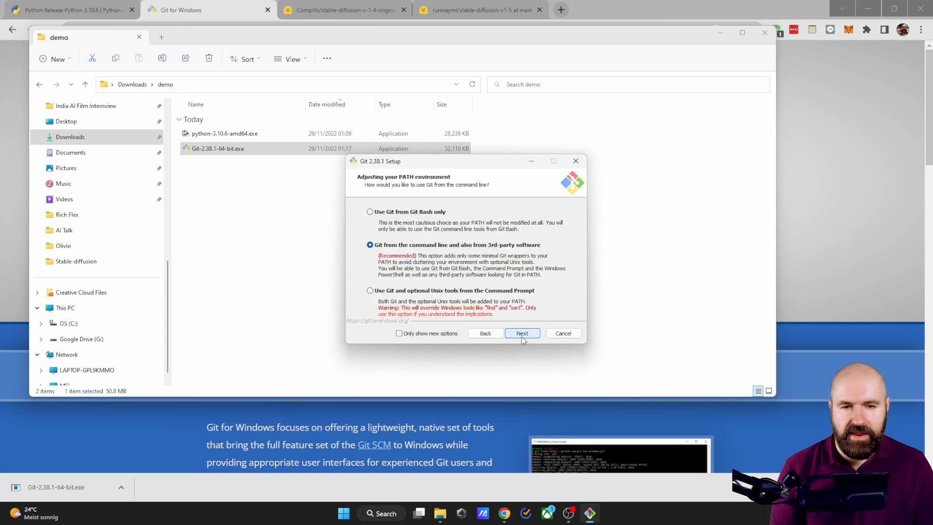
pyautogui.click(522, 333)
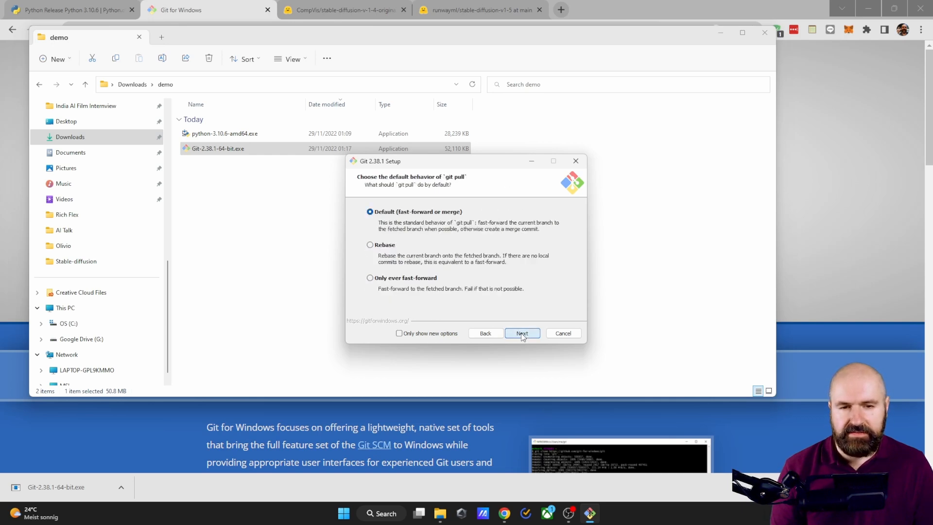
pyautogui.click(522, 333)
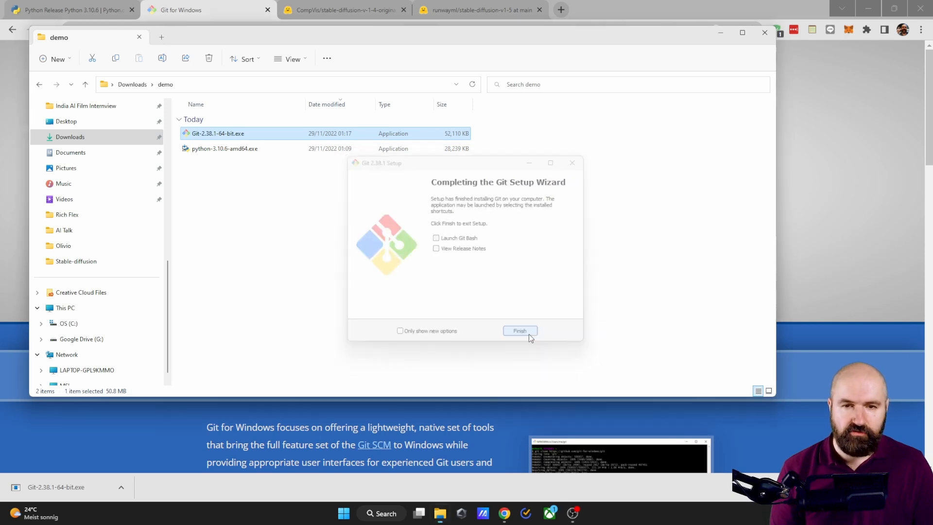
# - Finish Git setup and scroll to the repo's Automatic Installation on Windows git clone line
pyautogui.click(519, 331)
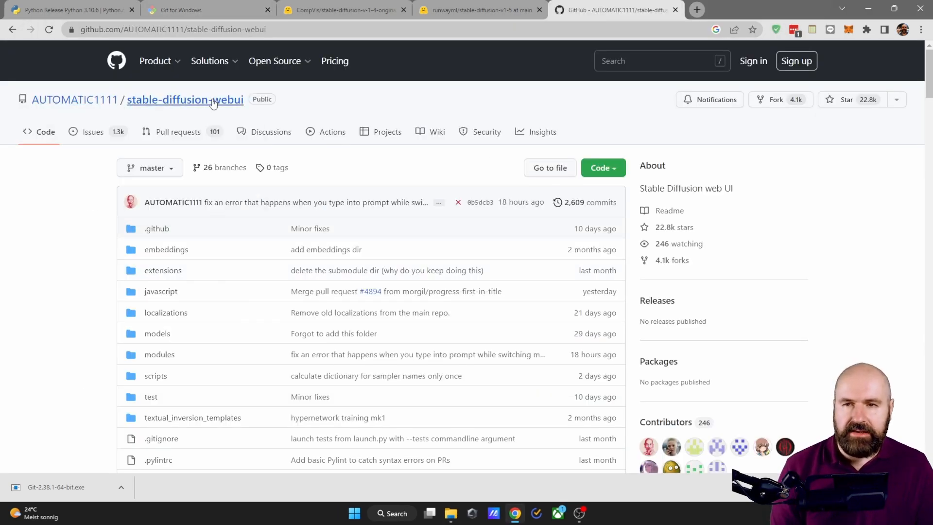
pyautogui.scroll(-3)
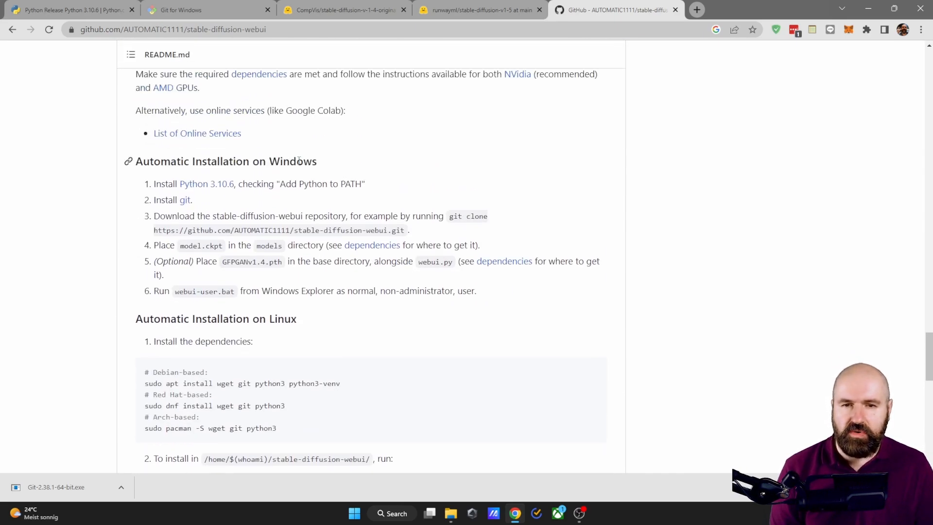
pyautogui.moveTo(448, 223)
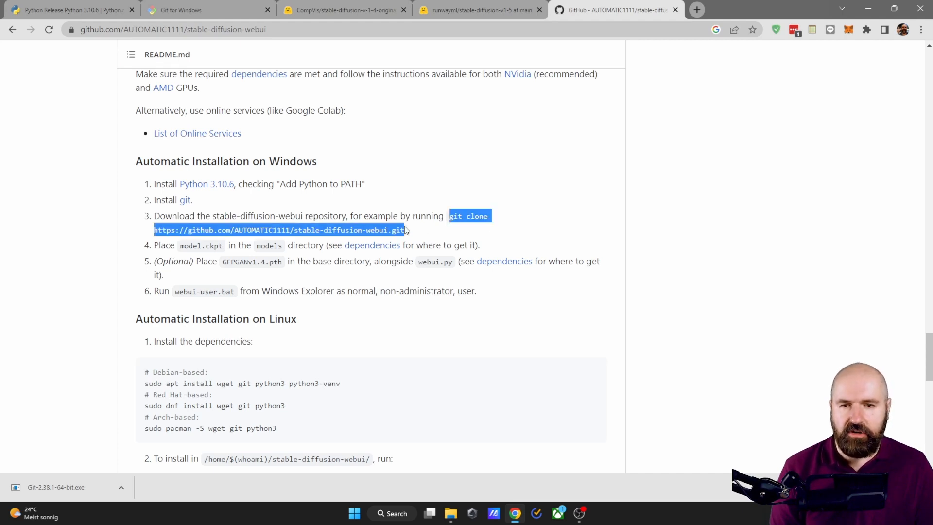
pyautogui.moveTo(406, 238)
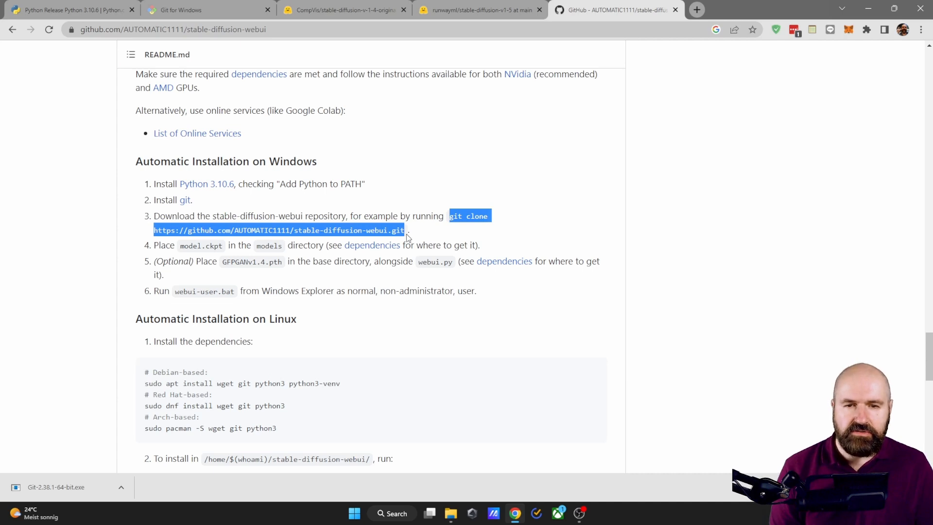
pyautogui.moveTo(441, 239)
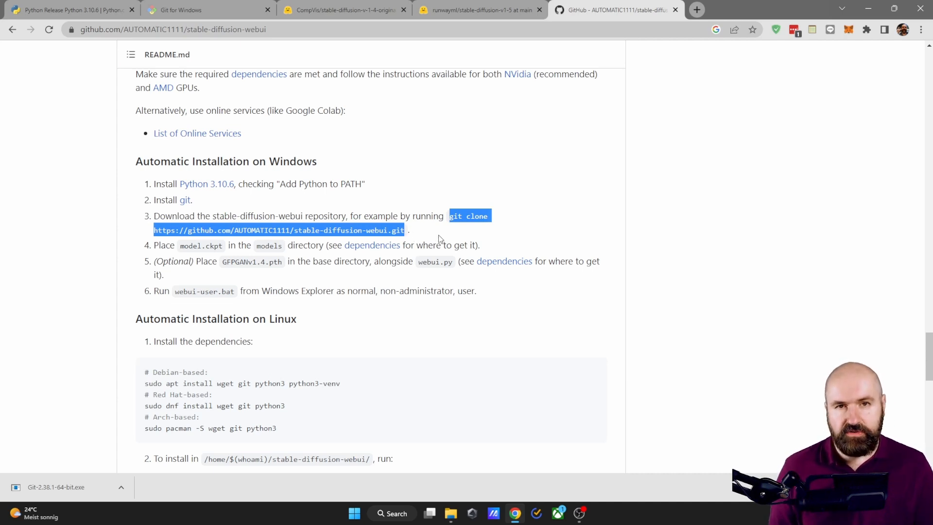
pyautogui.click(391, 514)
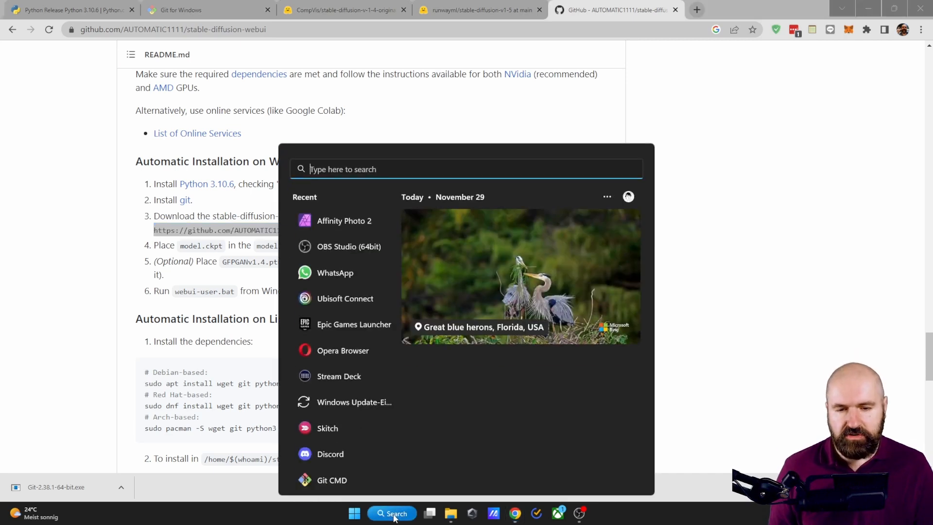
pyautogui.write('cmd')
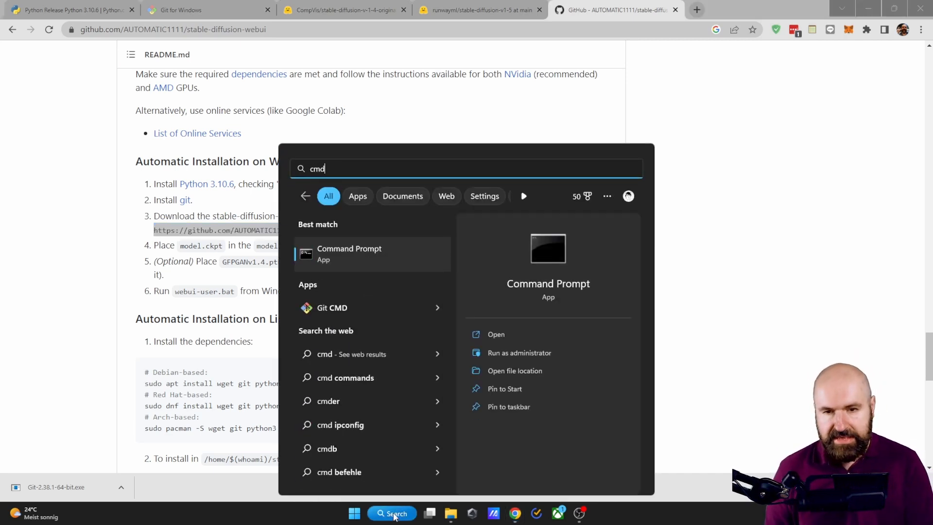
pyautogui.click(496, 334)
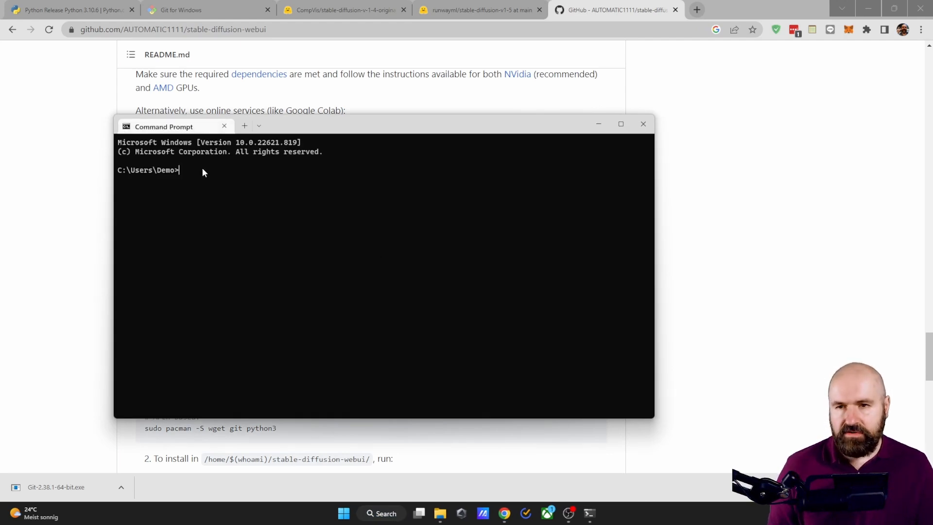
pyautogui.write('git clone https://github.com/AUTOMATIC1111/stable-diffusion-webui.git')
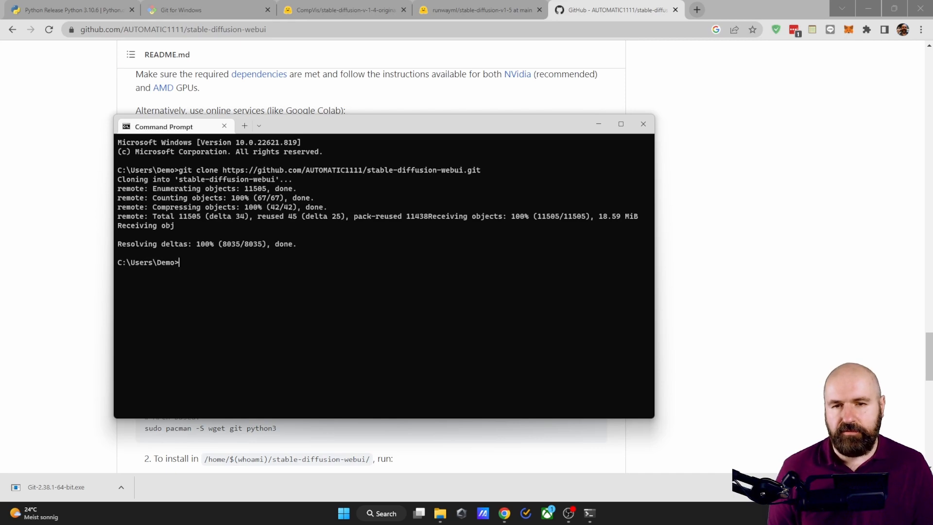
# - Browse to C:\Users\Demo\stable-diffusion-webui and scroll through its folders and files
pyautogui.click(440, 513)
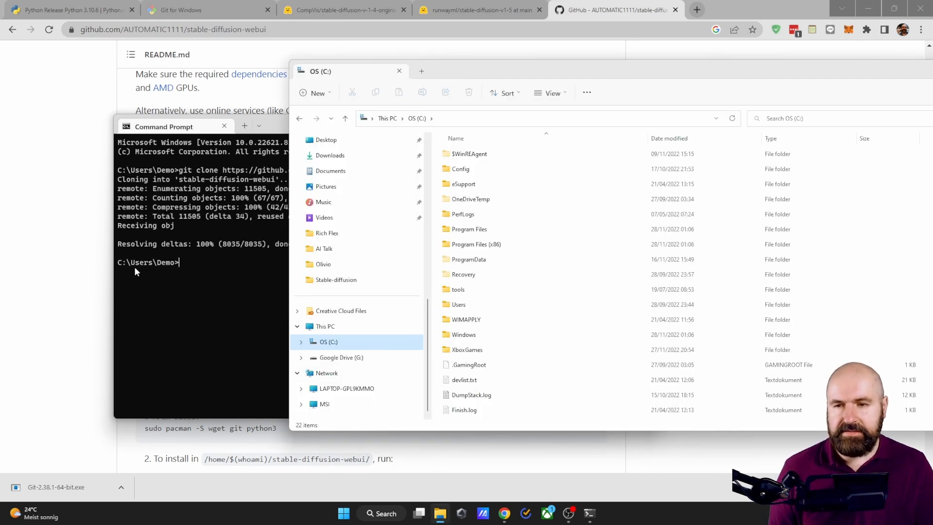
pyautogui.moveTo(327, 345)
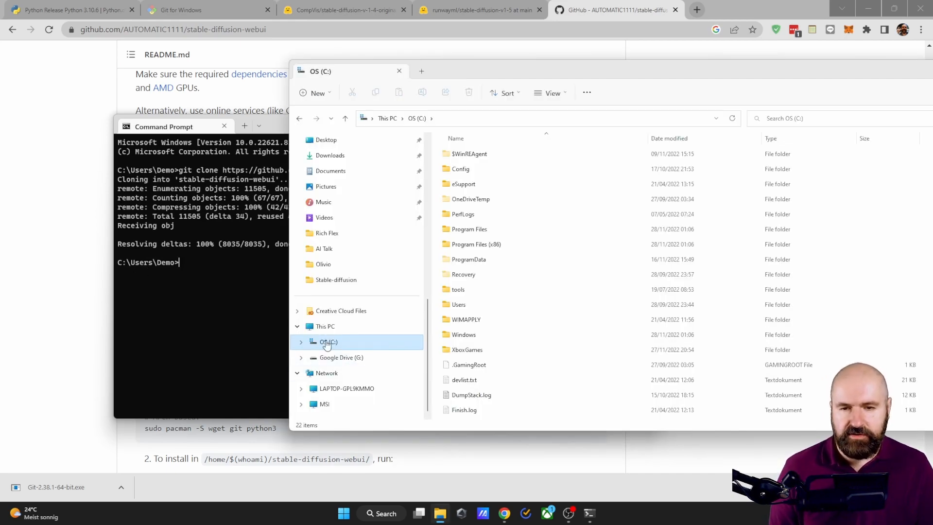
pyautogui.doubleClick(458, 304)
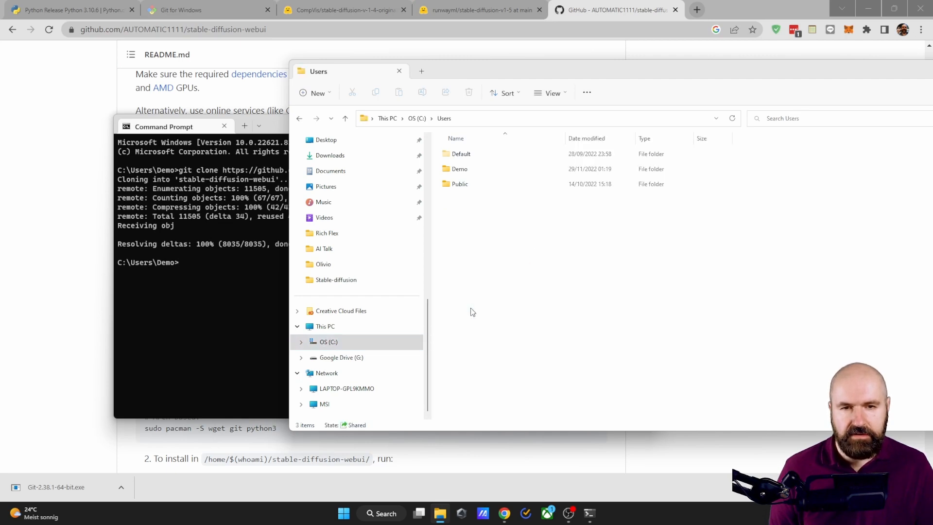
pyautogui.click(459, 169)
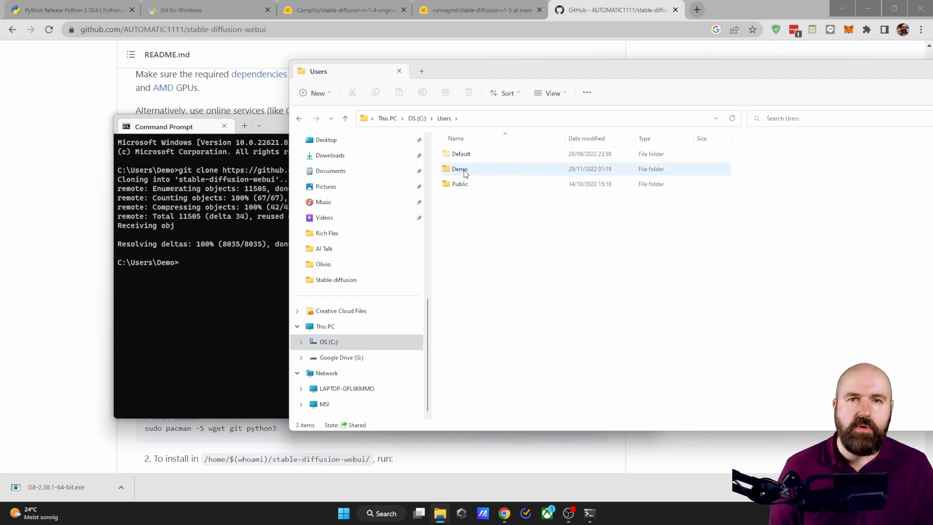
pyautogui.moveTo(477, 173)
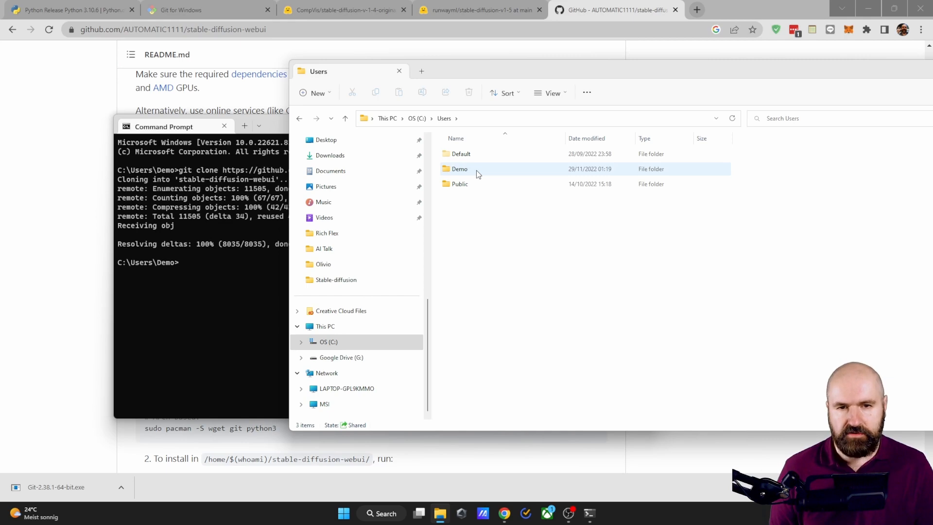
pyautogui.doubleClick(460, 168)
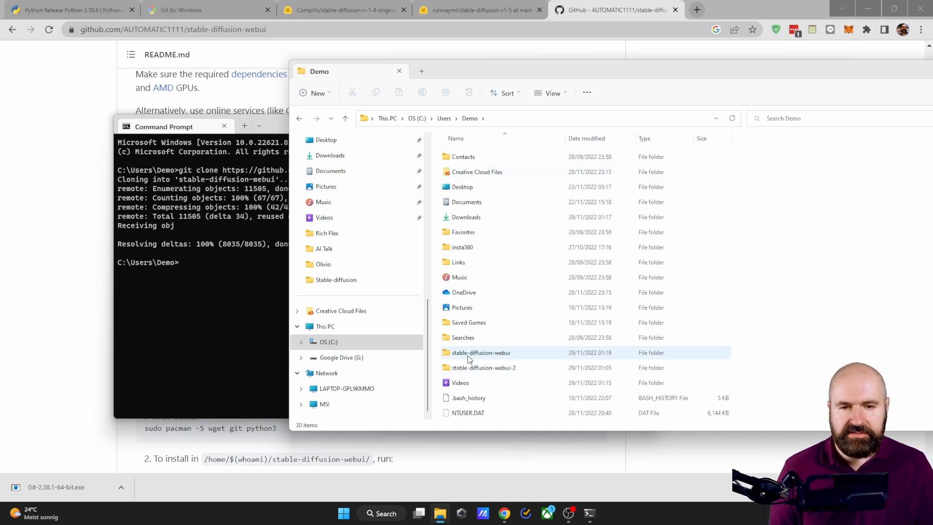
pyautogui.doubleClick(481, 353)
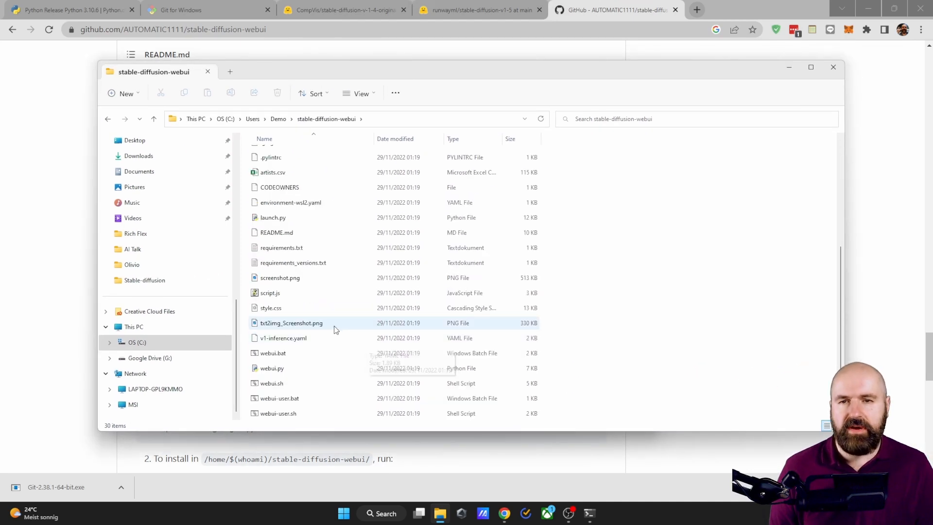
pyautogui.moveTo(334, 329)
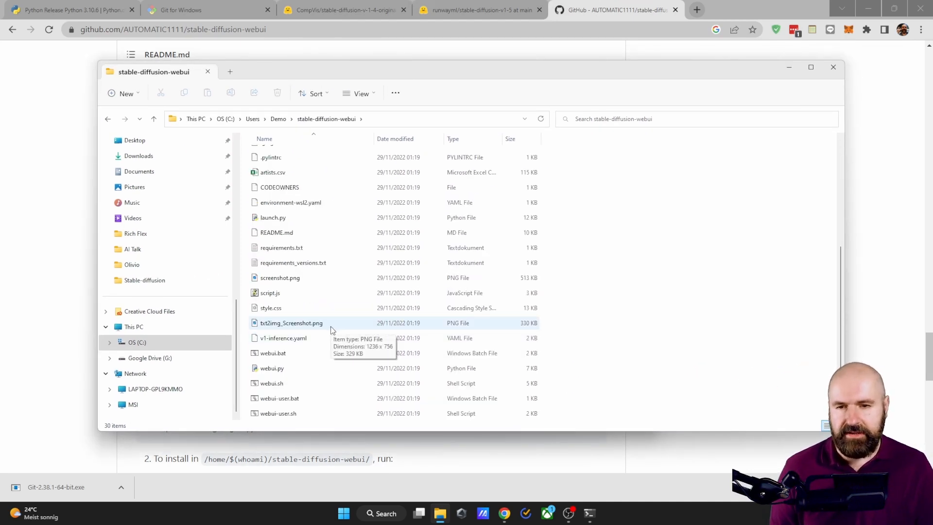
pyautogui.scroll(3)
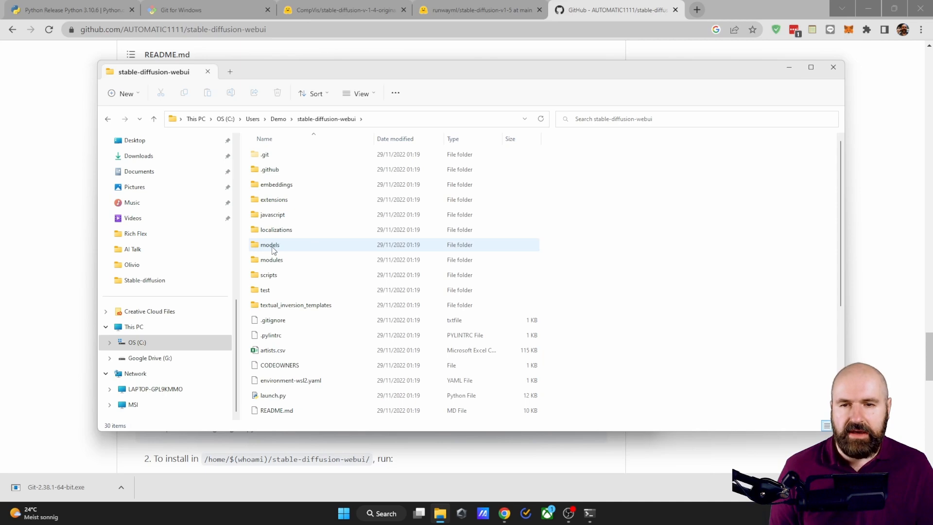
pyautogui.moveTo(270, 244)
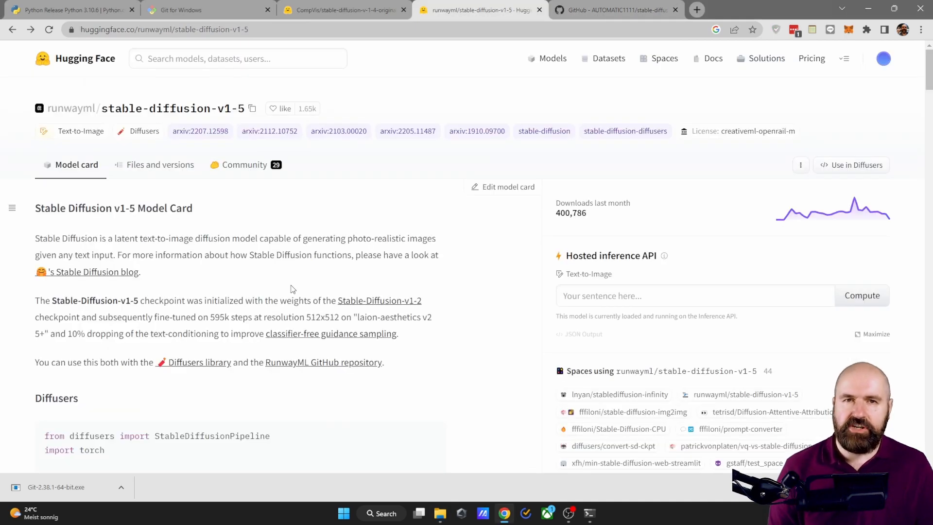
pyautogui.moveTo(180, 114)
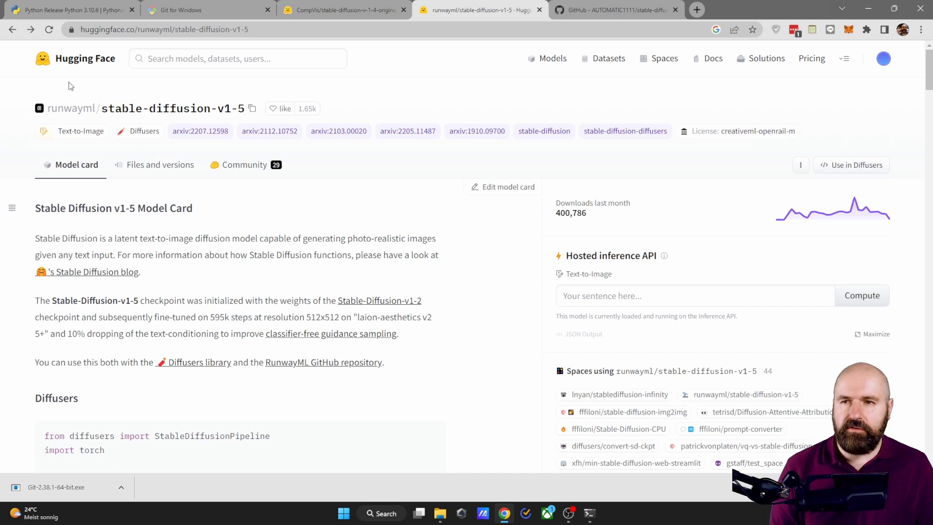
pyautogui.moveTo(351, 344)
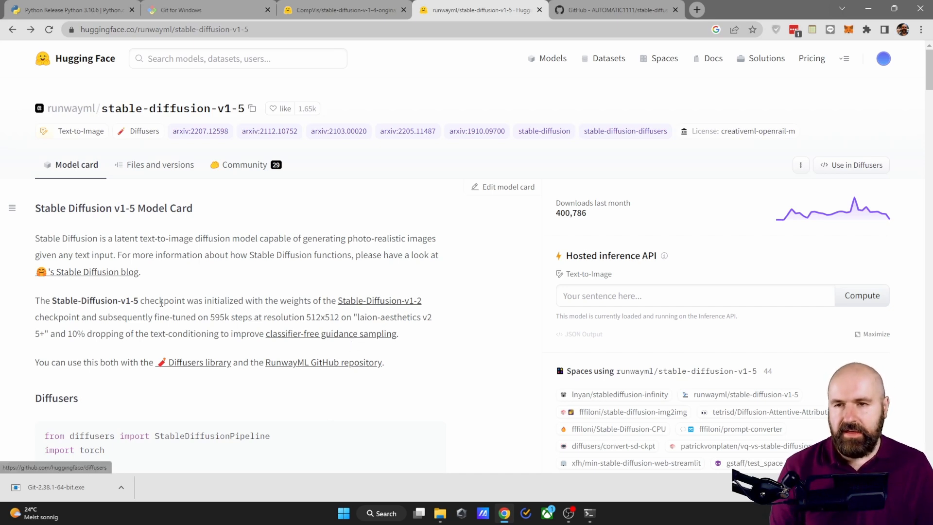
pyautogui.moveTo(381, 397)
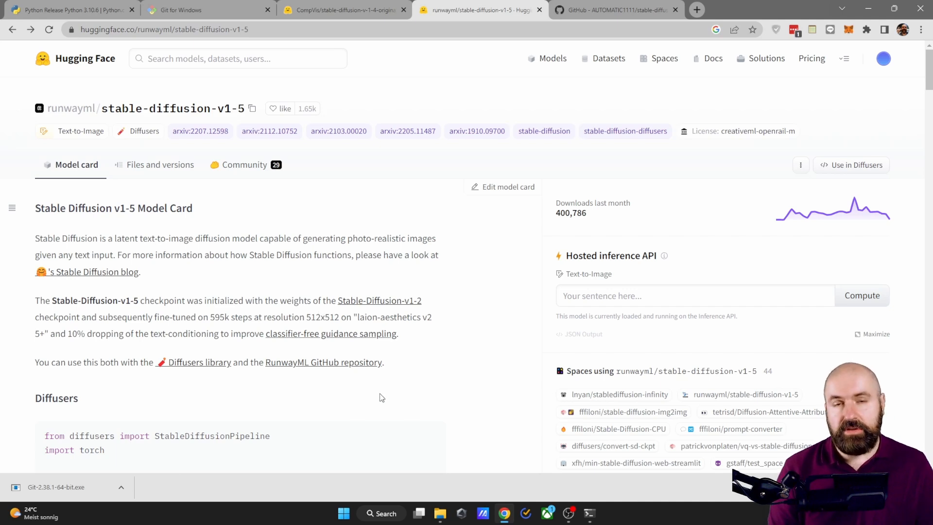
pyautogui.moveTo(205, 456)
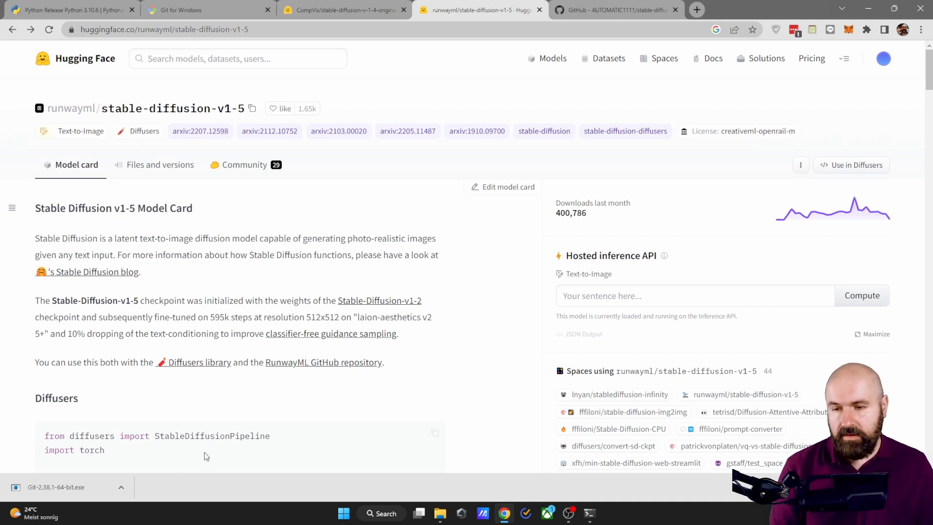
pyautogui.moveTo(100, 354)
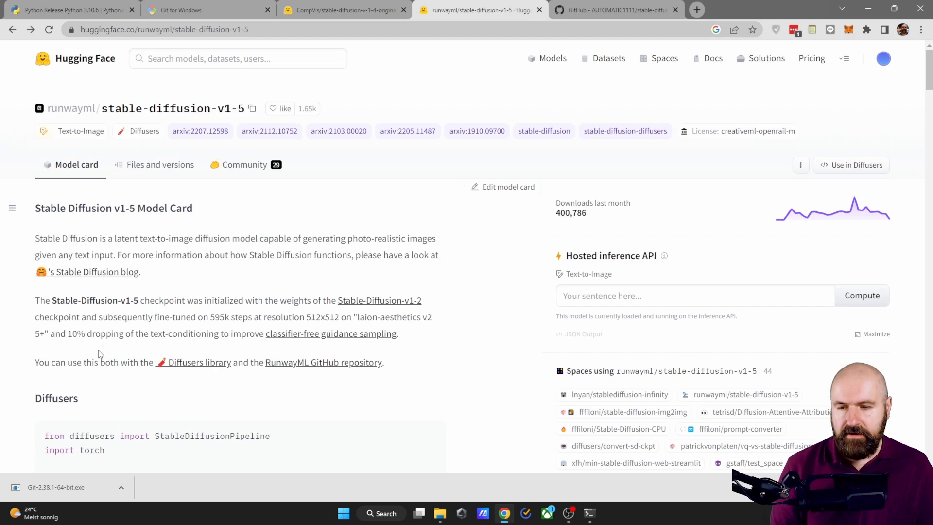
# - Open Files and versions for runwayml/stable-diffusion-v1-5 to list v1-5-pruned-emaonly.ckpt
pyautogui.click(160, 165)
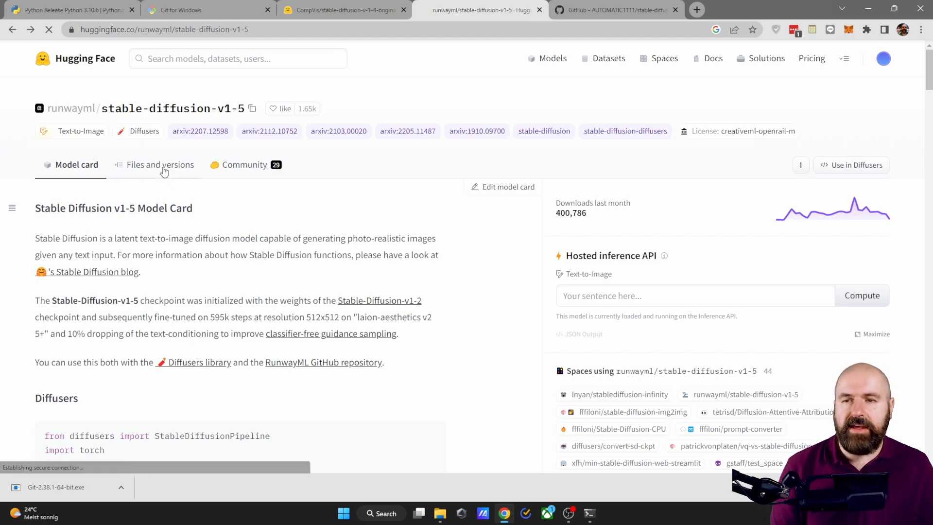
pyautogui.click(159, 165)
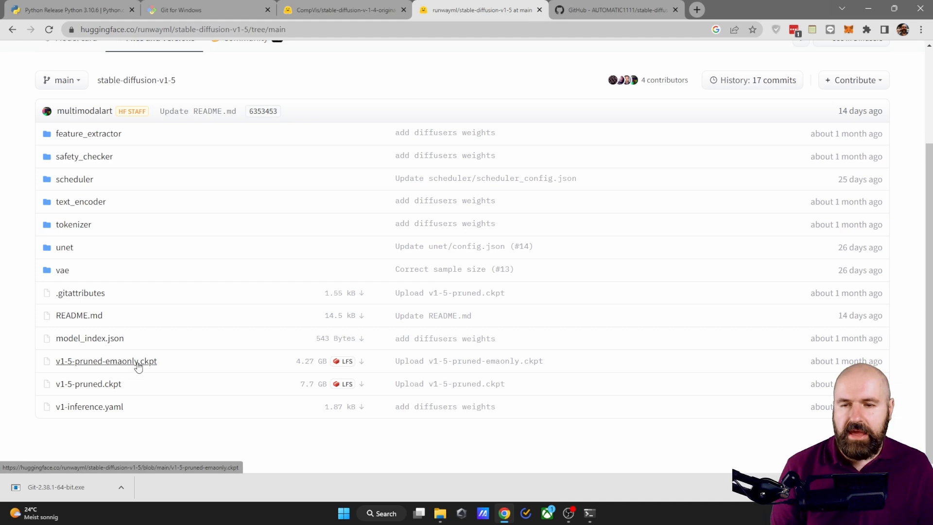
pyautogui.moveTo(88, 384)
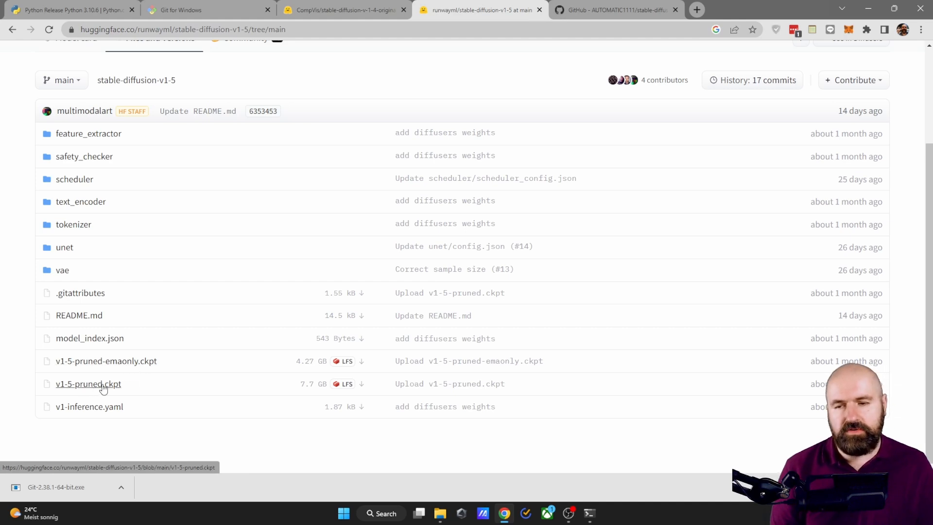
pyautogui.moveTo(282, 394)
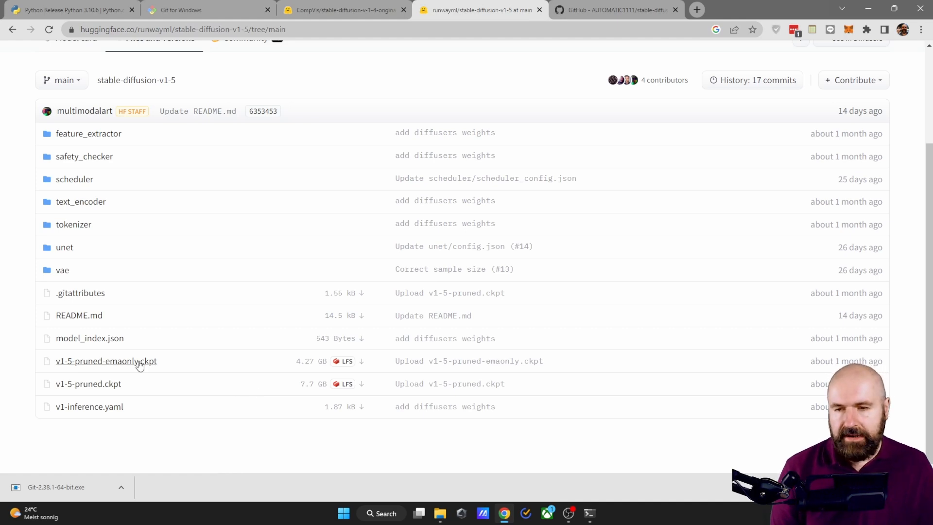
pyautogui.moveTo(361, 361)
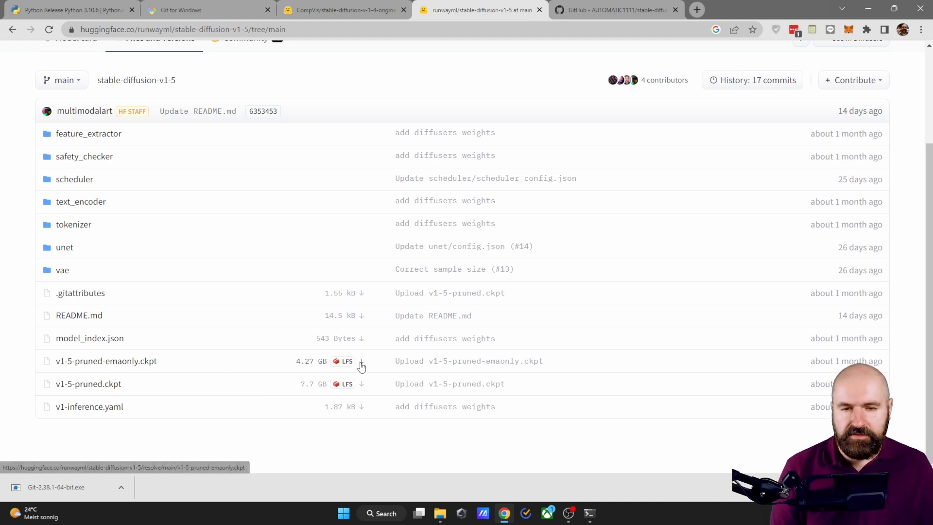
# - Place v1-5-pruned-emaonly.ckpt into stable-diffusion-webui's models\Stable-diffusion folder
pyautogui.click(439, 514)
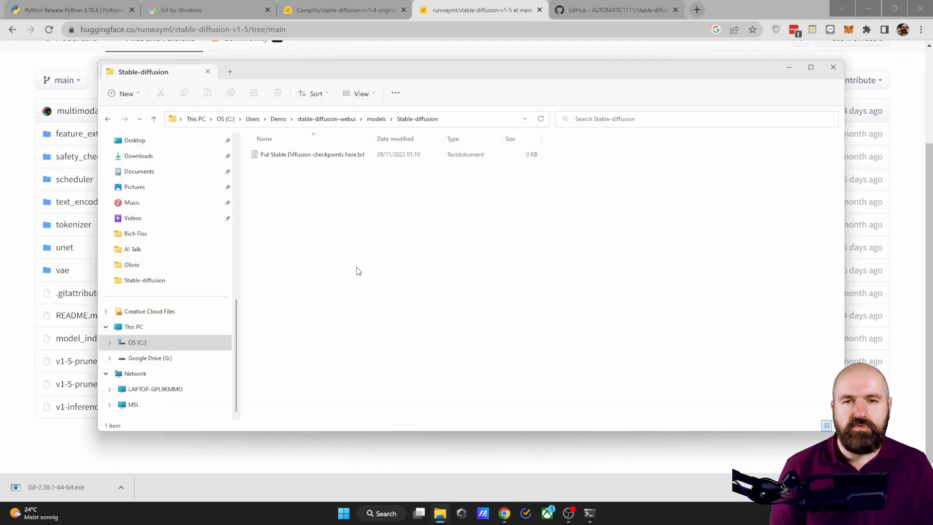
pyautogui.moveTo(417, 119)
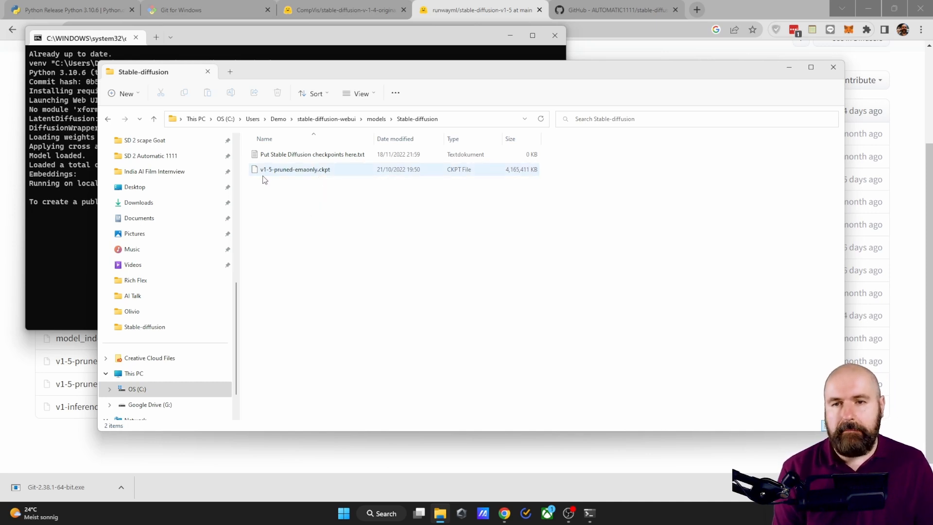
pyautogui.moveTo(318, 263)
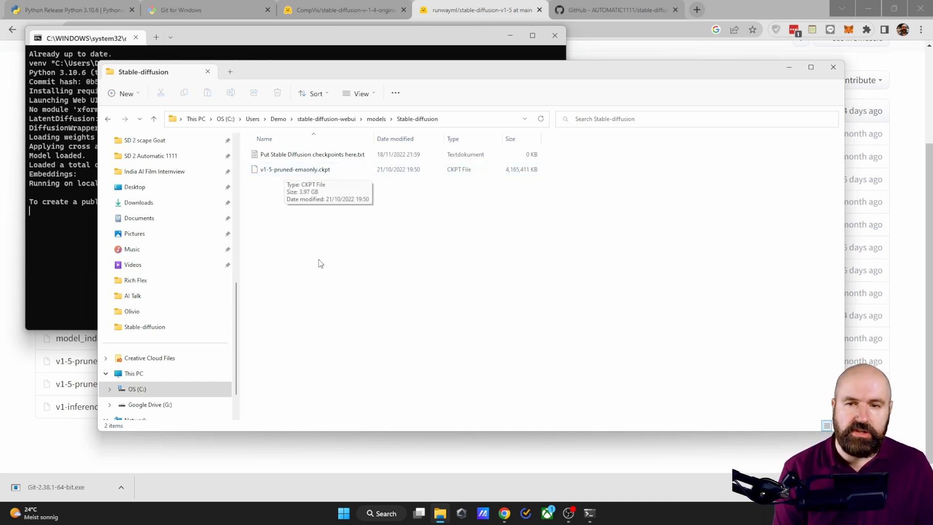
pyautogui.moveTo(320, 263)
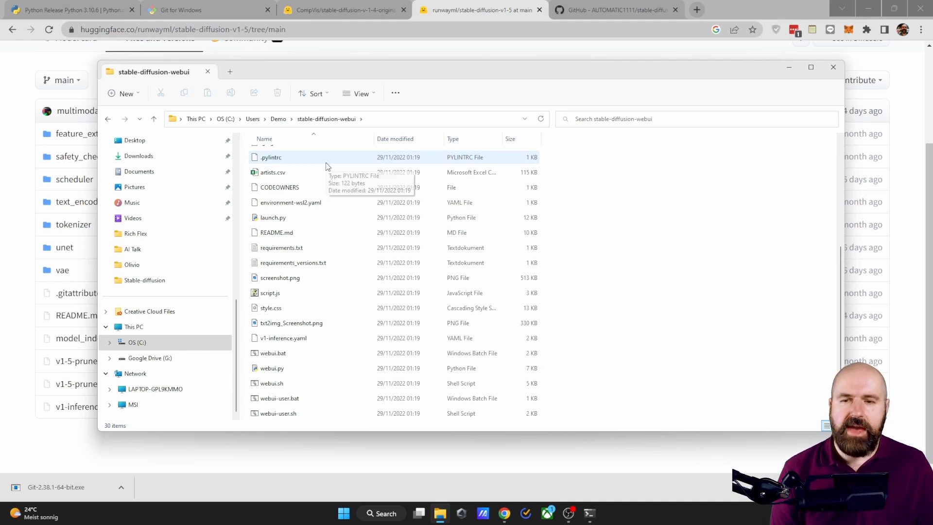
pyautogui.moveTo(278, 398)
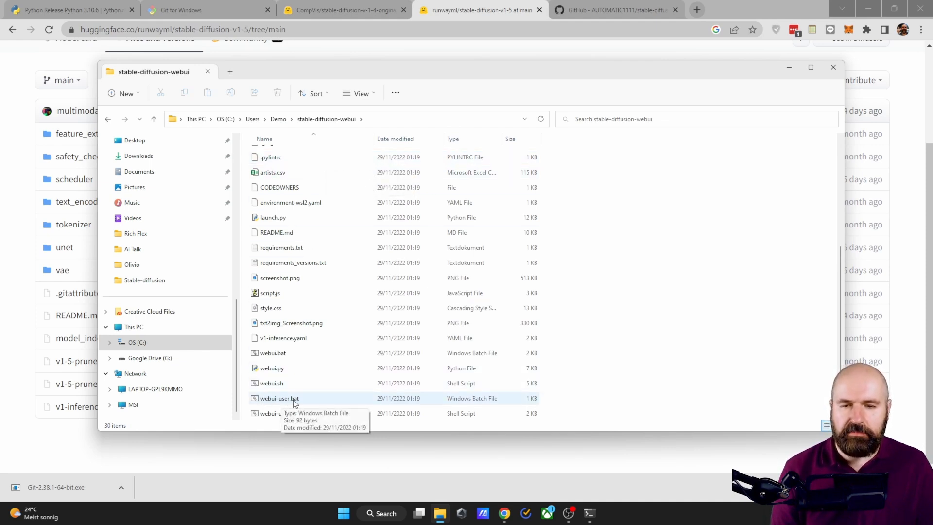
# - Open webui-user.bat in Notepad through Show more options > Edit, ready to fill PYTHON=
pyautogui.rightClick(279, 398)
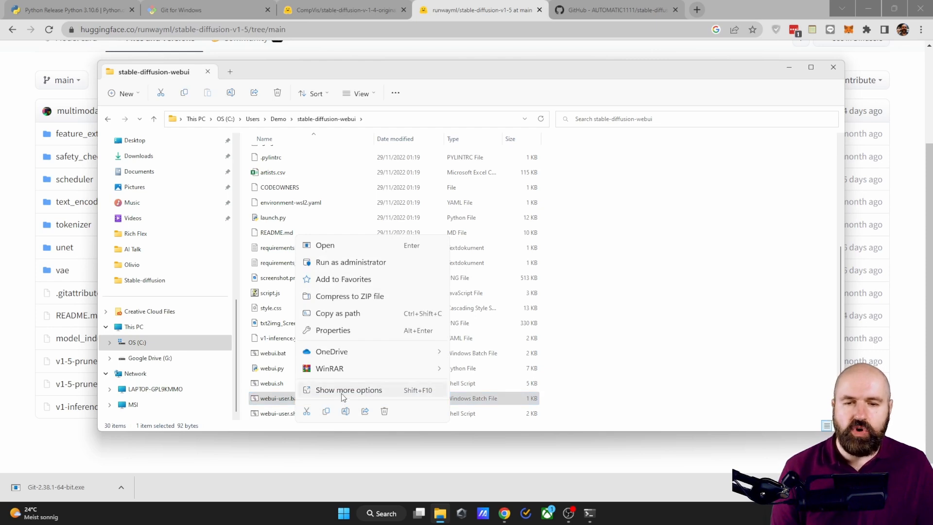
pyautogui.click(349, 390)
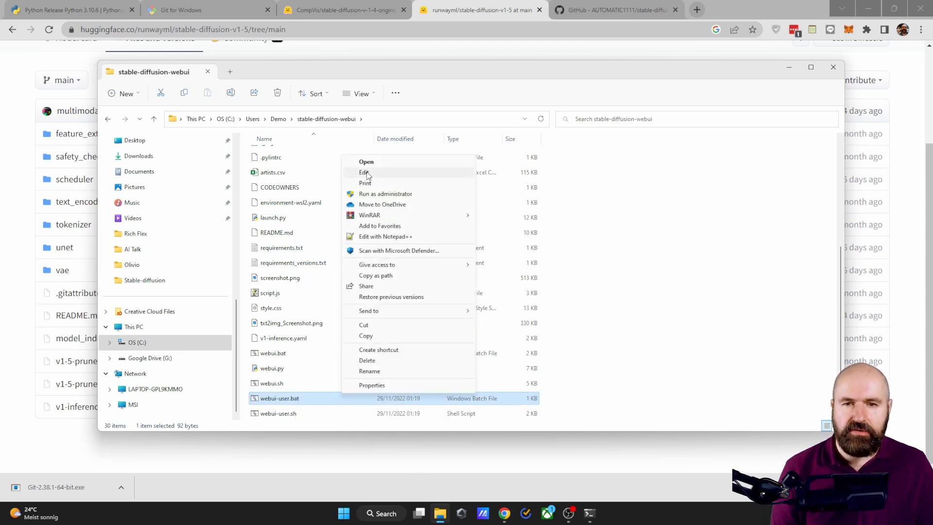
pyautogui.click(364, 173)
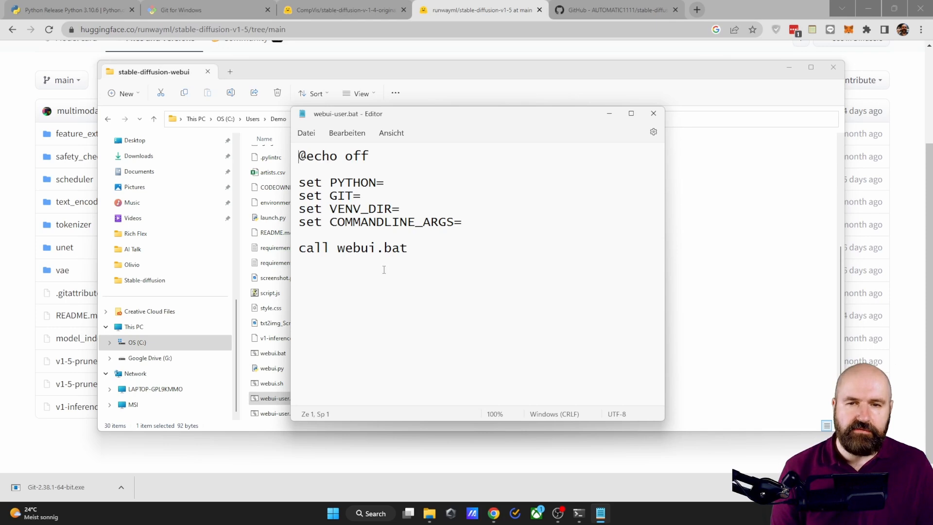
pyautogui.click(385, 183)
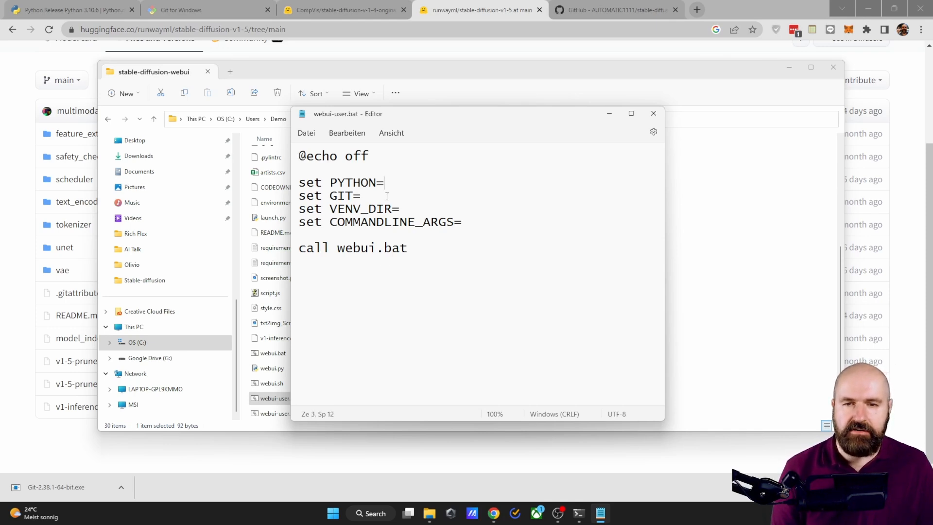
pyautogui.click(370, 514)
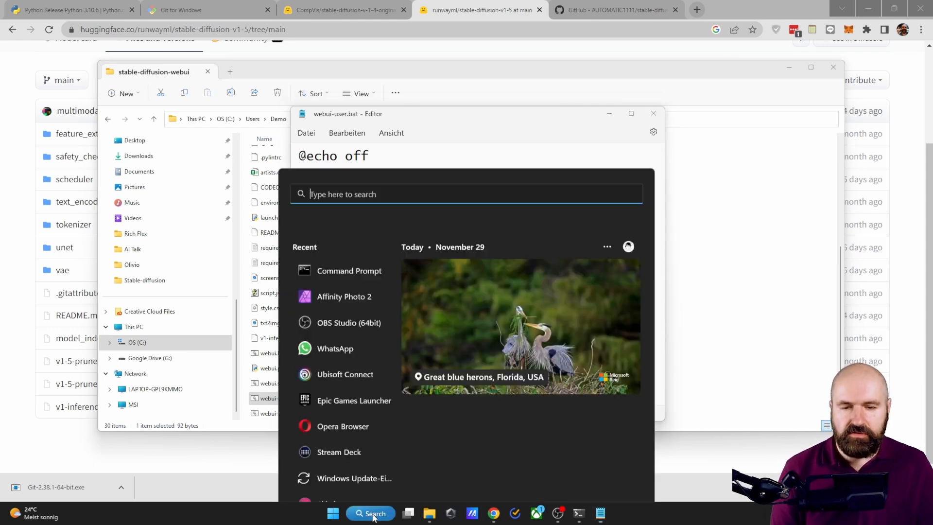
# - Follow the Python 3.10 shortcut to the Python310 folder and copy python.exe's path
pyautogui.write('pa')
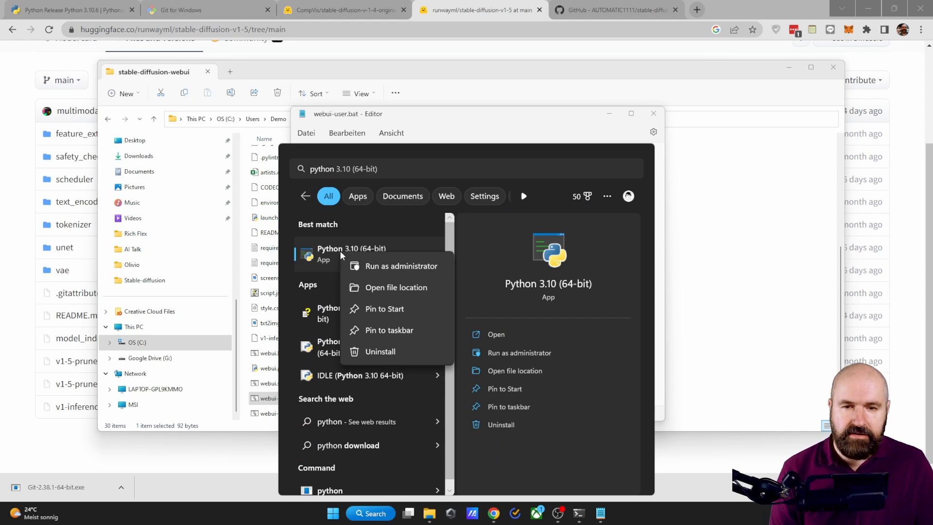
pyautogui.click(395, 287)
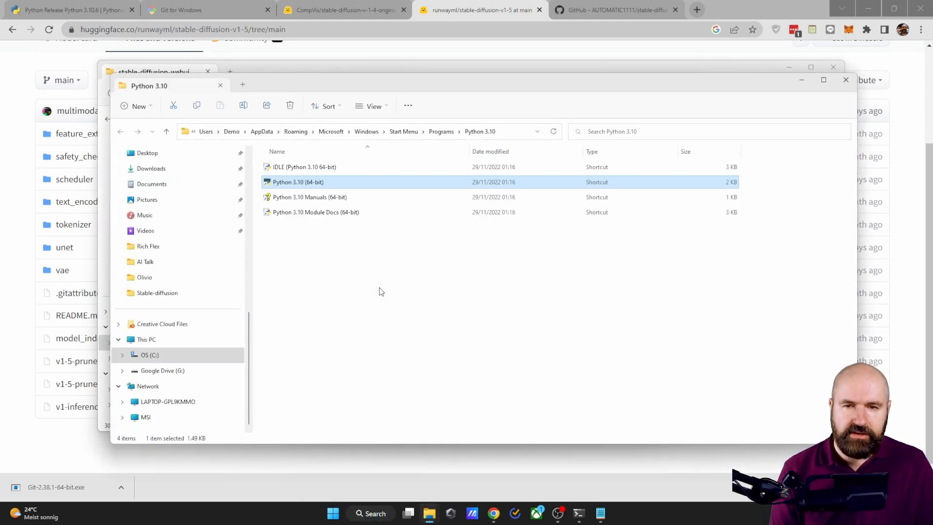
pyautogui.moveTo(289, 184)
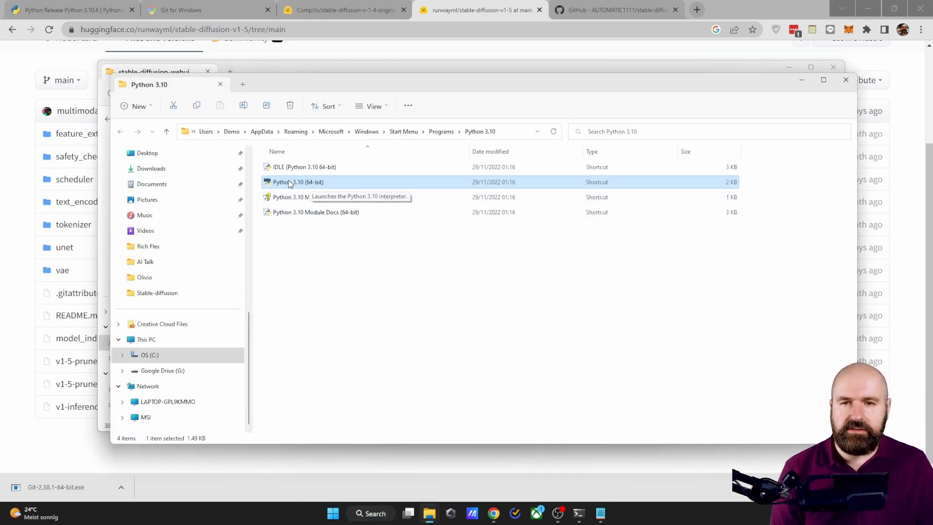
pyautogui.rightClick(297, 181)
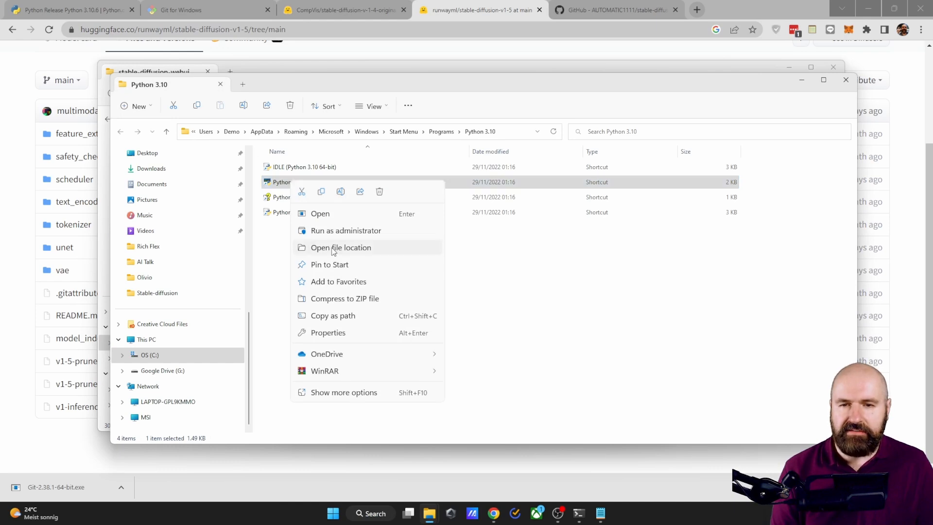
pyautogui.click(341, 247)
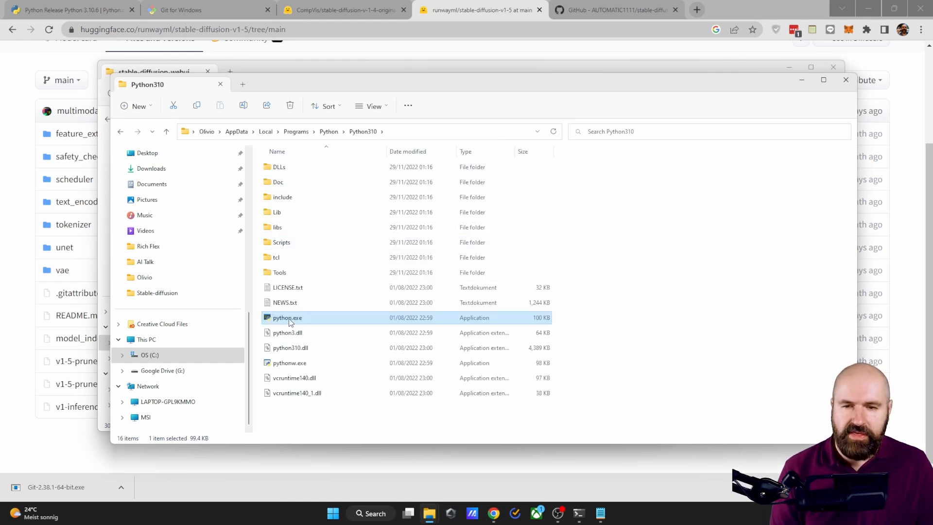
pyautogui.rightClick(287, 318)
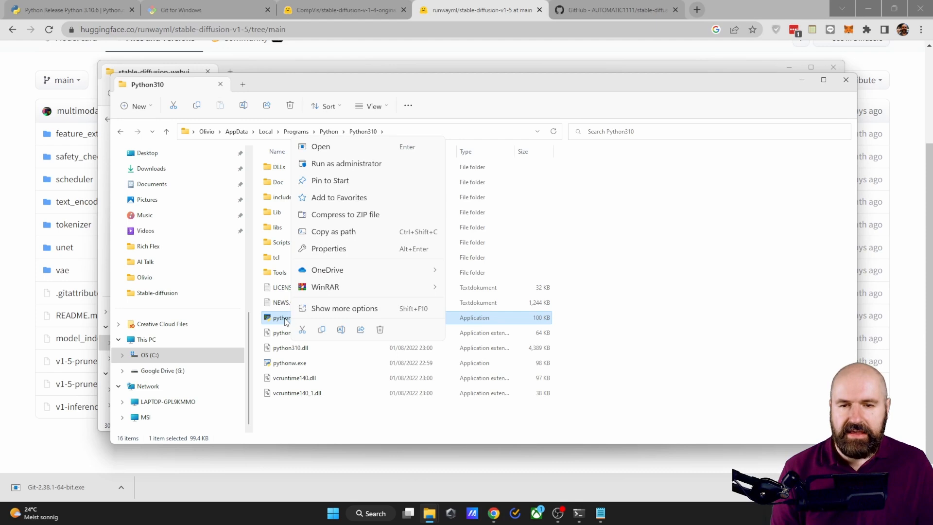
pyautogui.moveTo(333, 232)
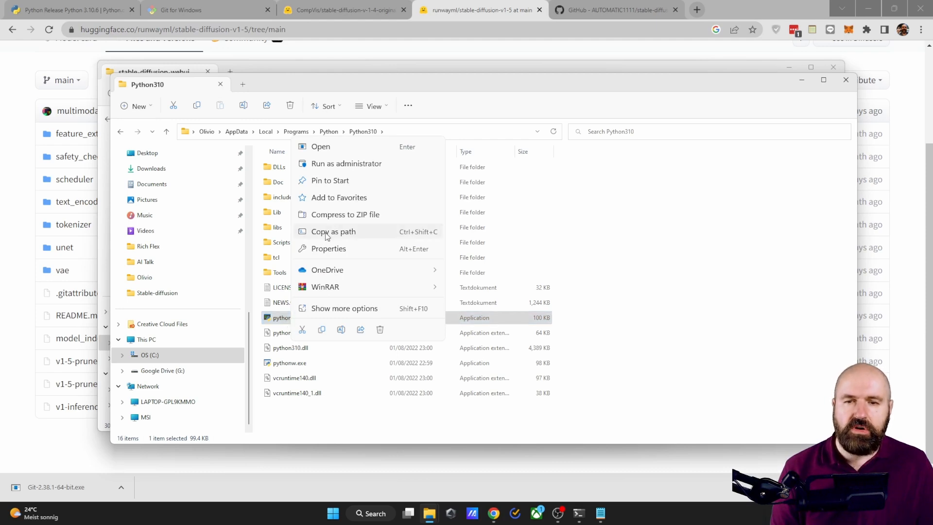
pyautogui.moveTo(412, 241)
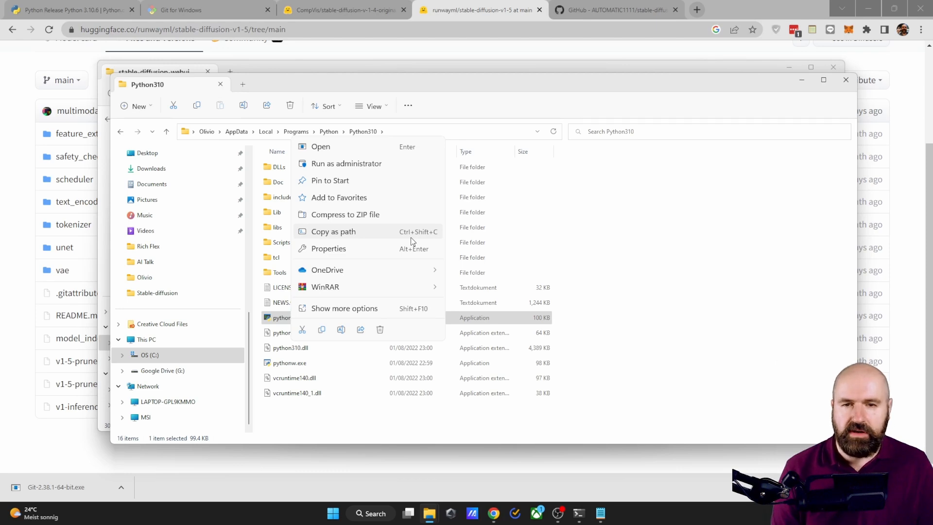
pyautogui.moveTo(437, 239)
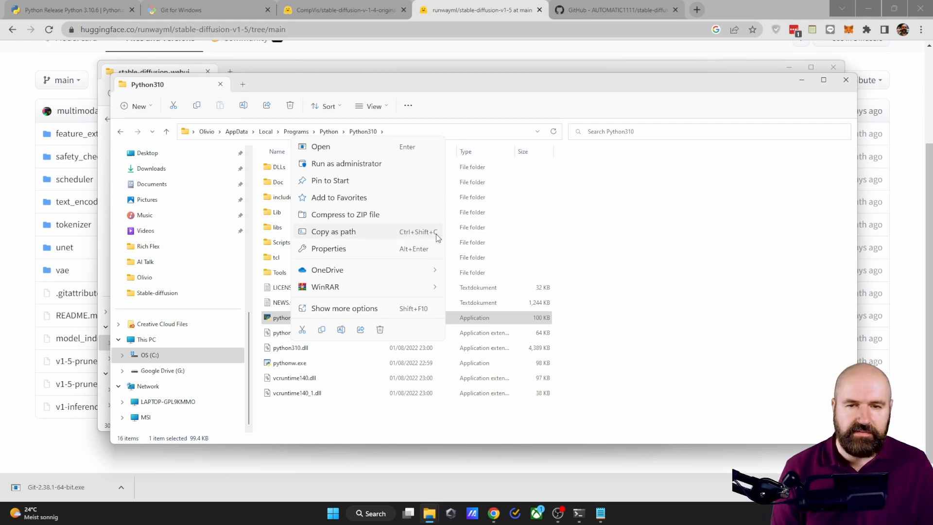
pyautogui.moveTo(351, 233)
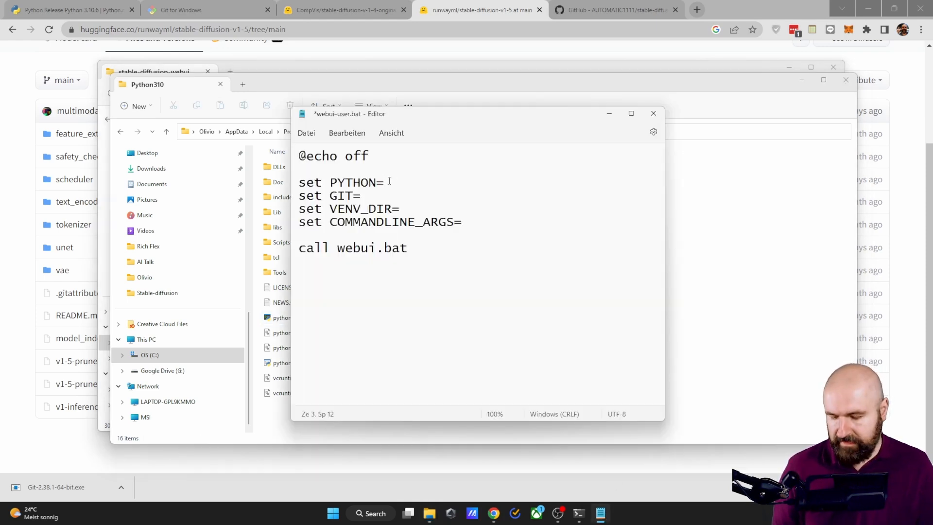
# - Set PYTHON= to "C:\Users\Demo\AppData\Local\Programs\Python\Python310\python.exe" and save webui-user.bat
pyautogui.write('"C:\\Users\\Demo\\AppData\\Local\\Programs\\Python\\Python310\\python.exe"')
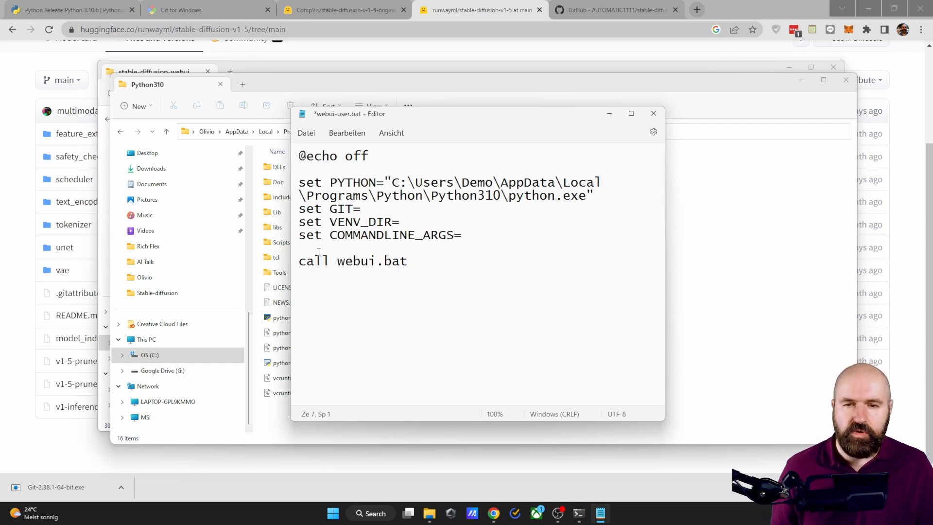
pyautogui.write('gi')
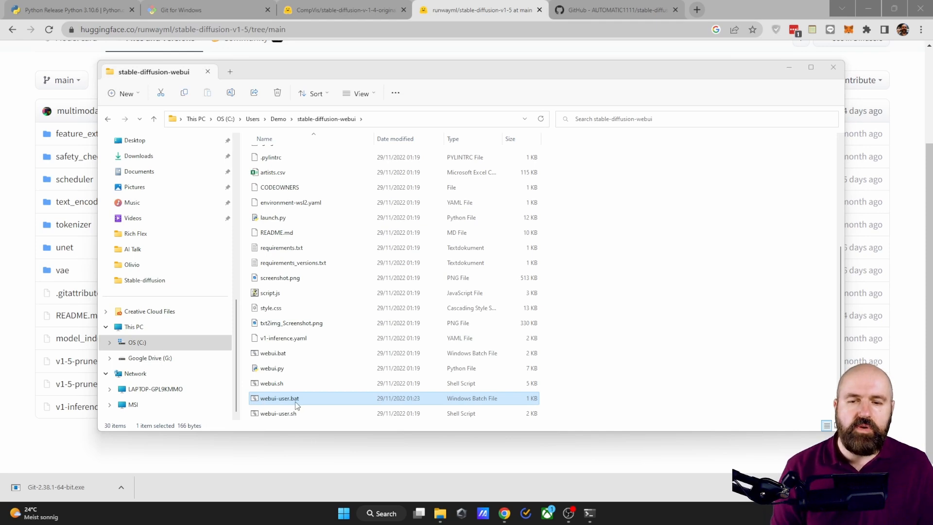
# - Run webui-user.bat so the web UI loads the v1-5 checkpoint and serves at 127.0.0.1:7860
pyautogui.doubleClick(279, 398)
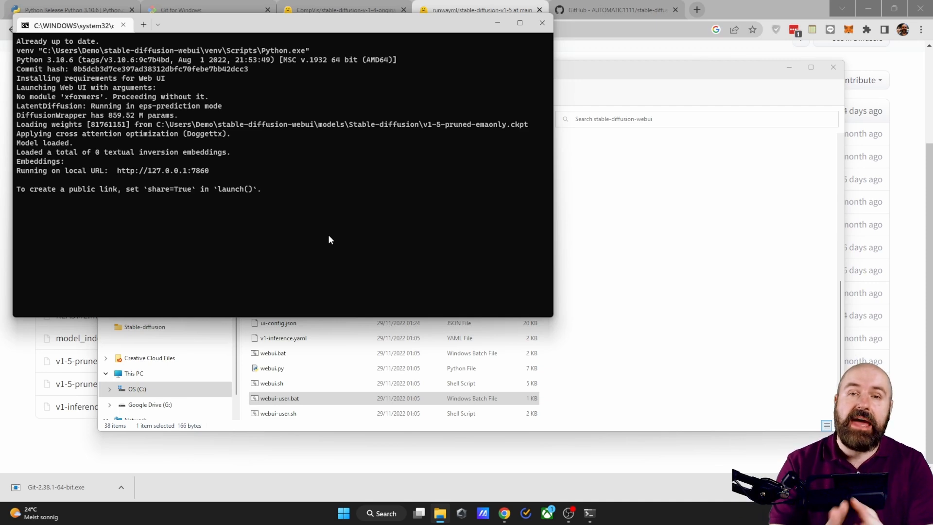
pyautogui.moveTo(53, 174)
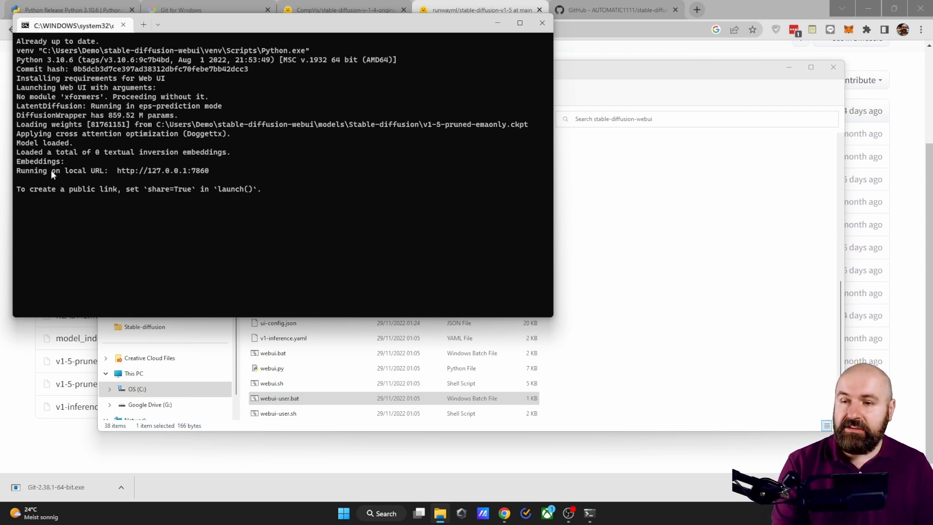
pyautogui.moveTo(94, 182)
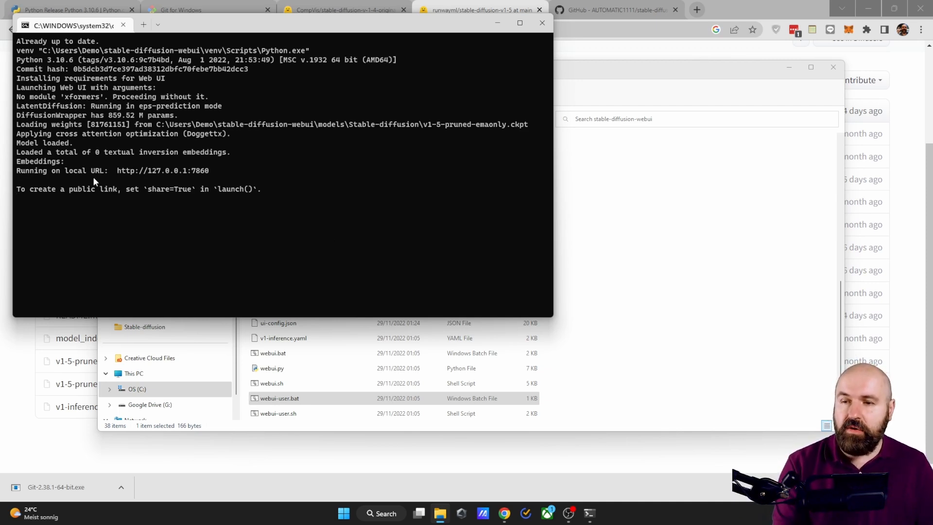
pyautogui.moveTo(162, 171)
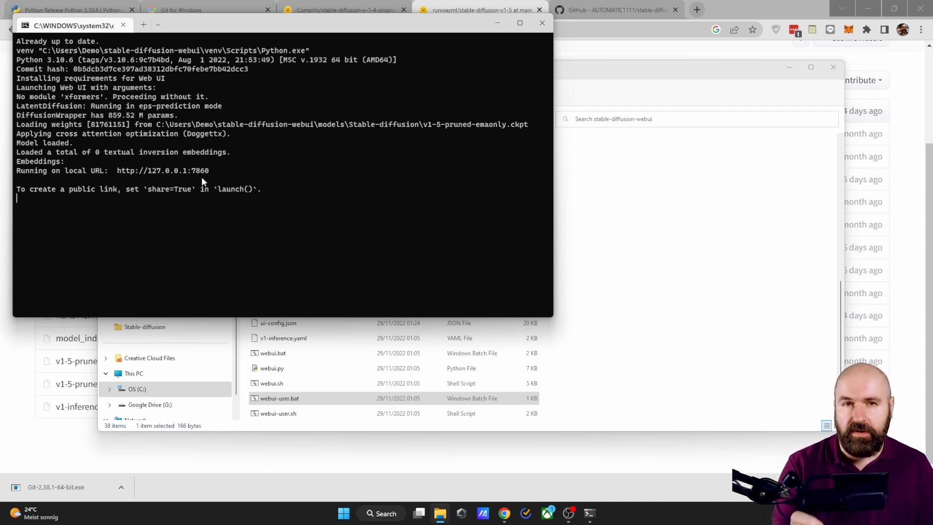
pyautogui.moveTo(214, 266)
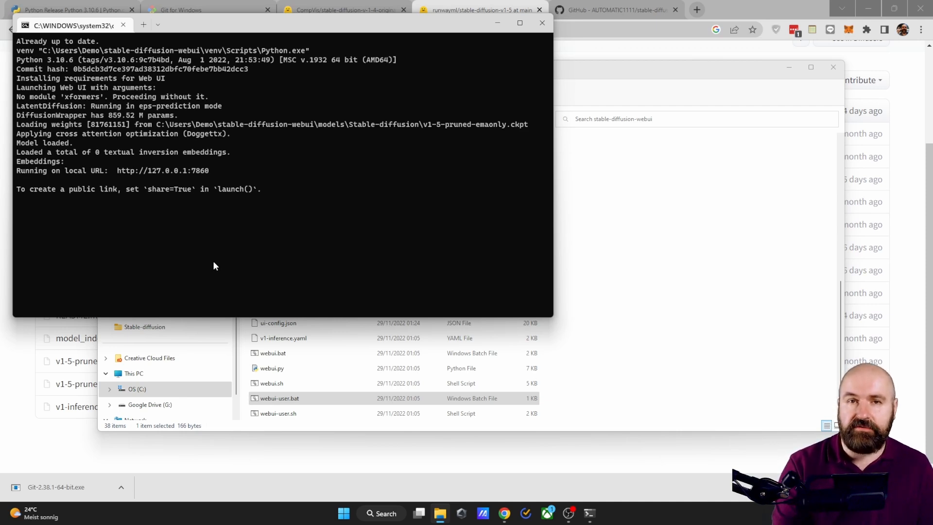
pyautogui.doubleClick(162, 171)
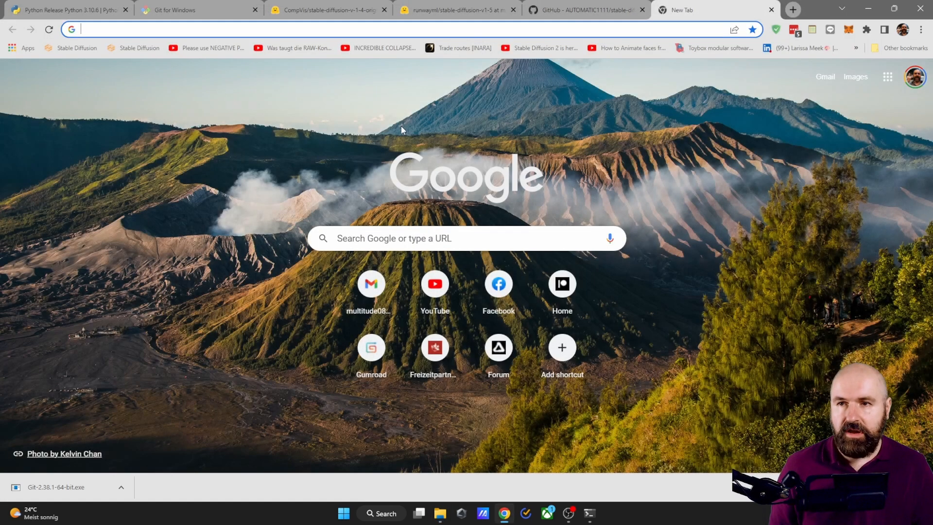
pyautogui.write('http://127.0.0.1:7860')
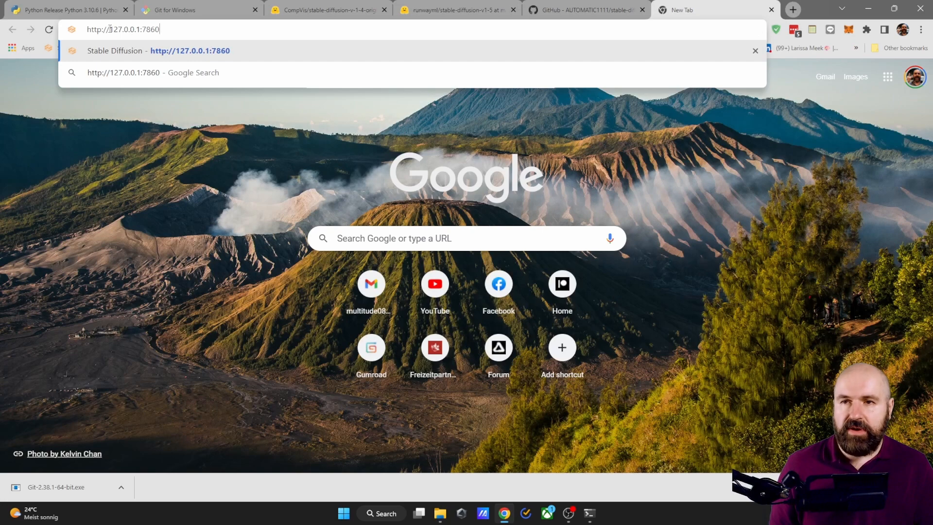
pyautogui.press('Return')
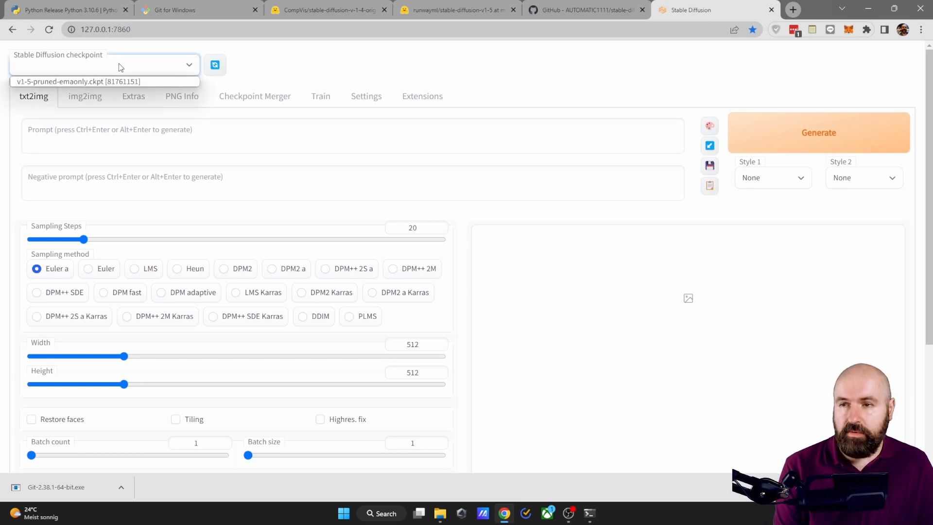
pyautogui.click(75, 82)
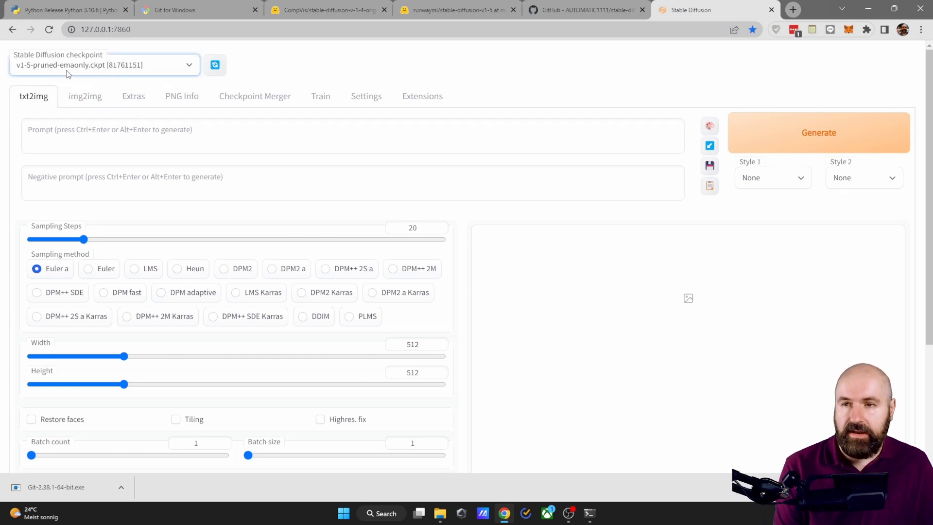
pyautogui.moveTo(422, 95)
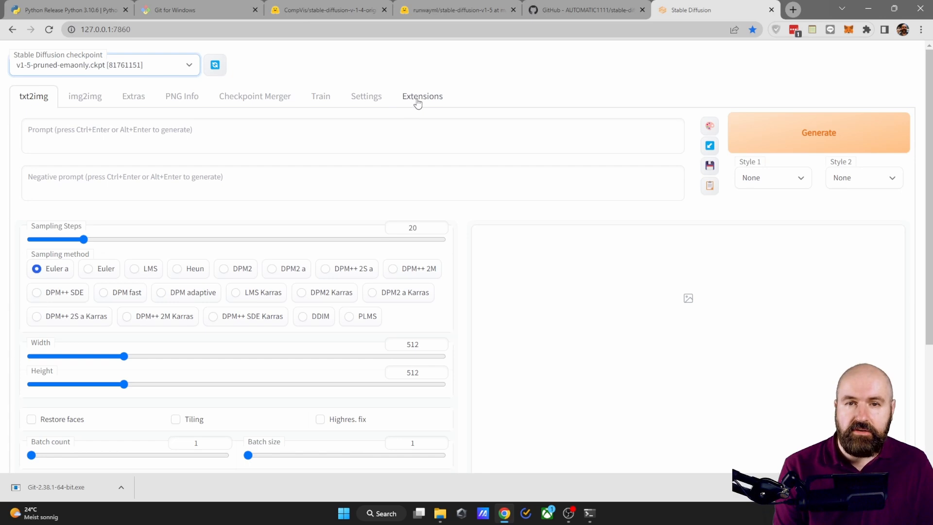
# - Load the Available extensions list and install Deforum
pyautogui.click(422, 96)
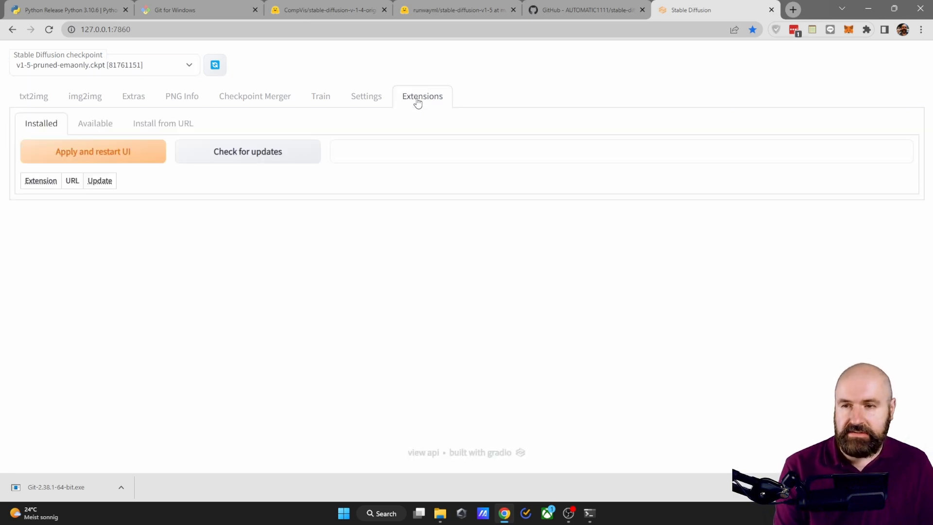
pyautogui.click(95, 123)
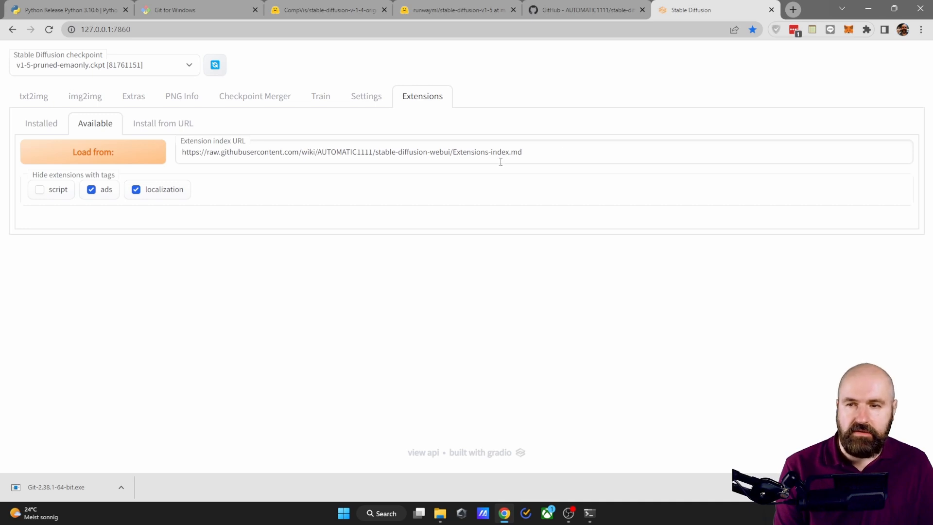
pyautogui.click(92, 152)
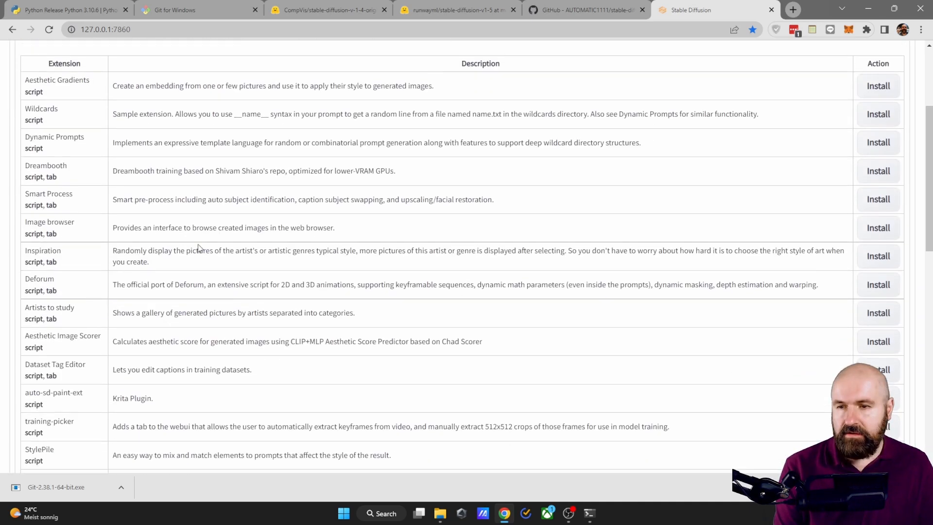
pyautogui.scroll(-3)
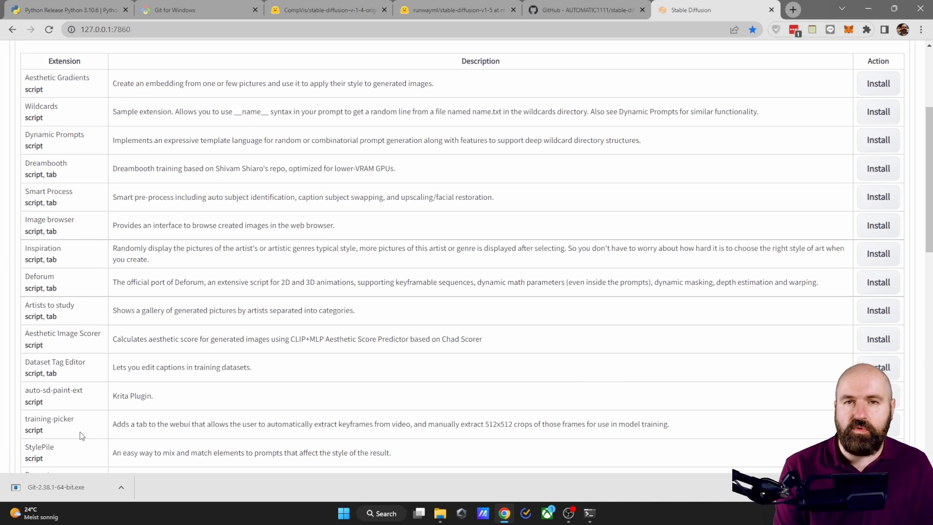
pyautogui.moveTo(91, 427)
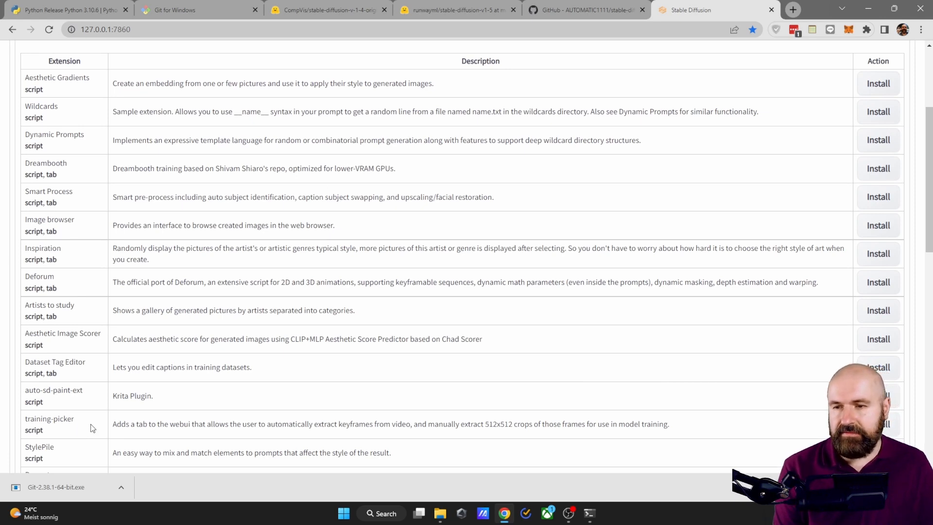
pyautogui.moveTo(40, 276)
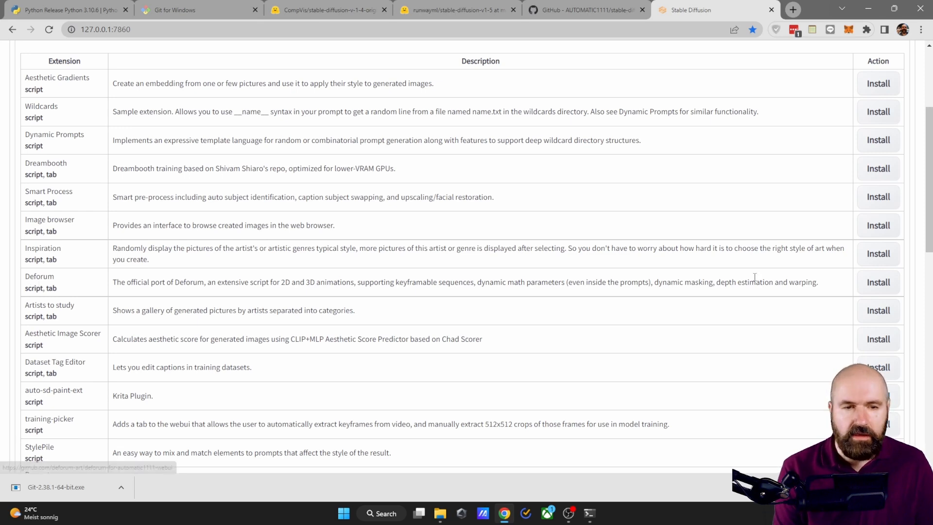
pyautogui.click(878, 282)
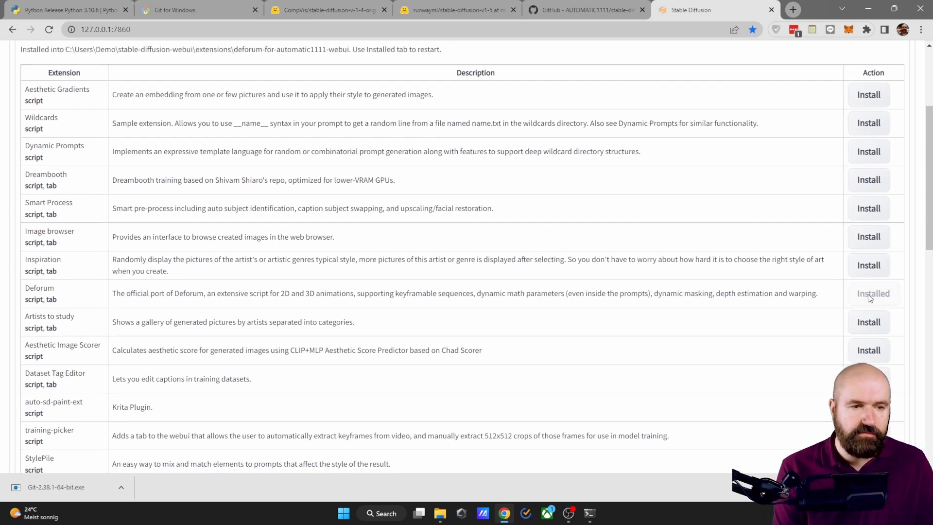
pyautogui.scroll(3)
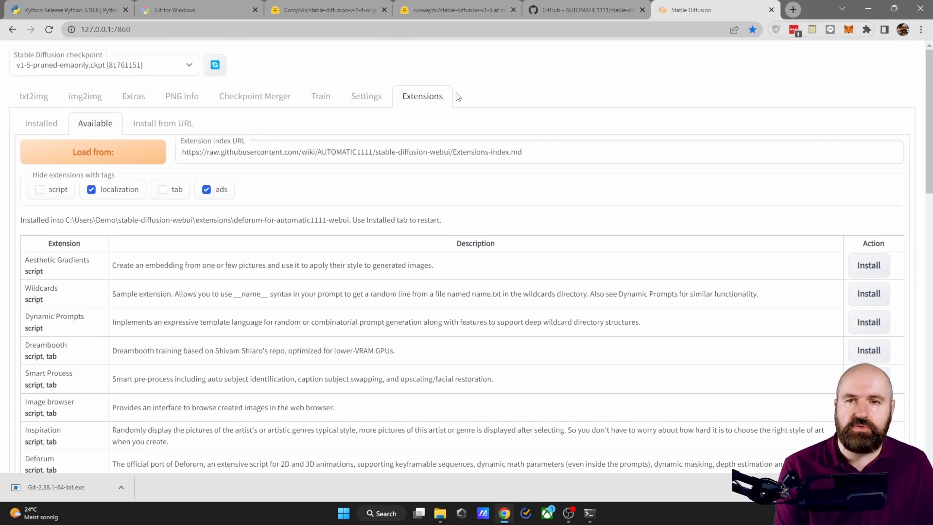
# - Restart the Gradio interface from Settings and open the new Deforum tab
pyautogui.click(366, 96)
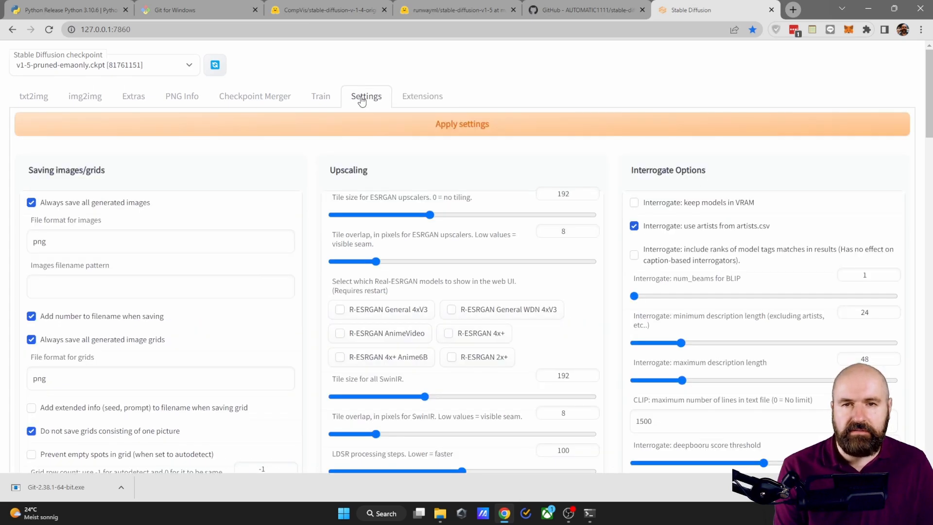
pyautogui.scroll(-3)
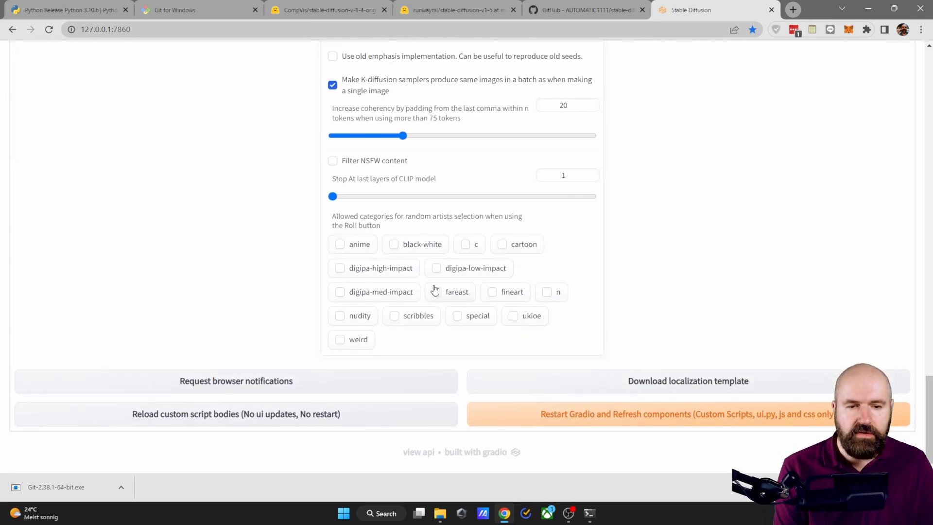
pyautogui.moveTo(602, 421)
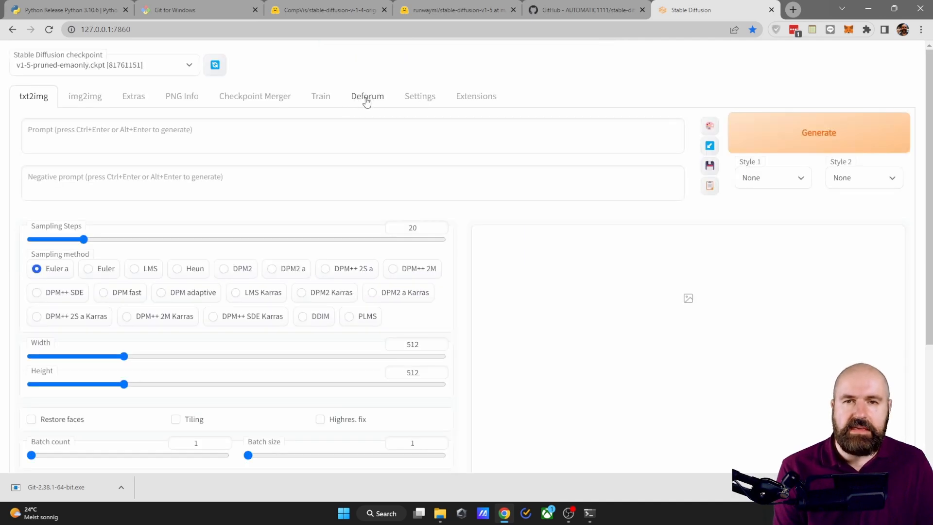
pyautogui.click(367, 96)
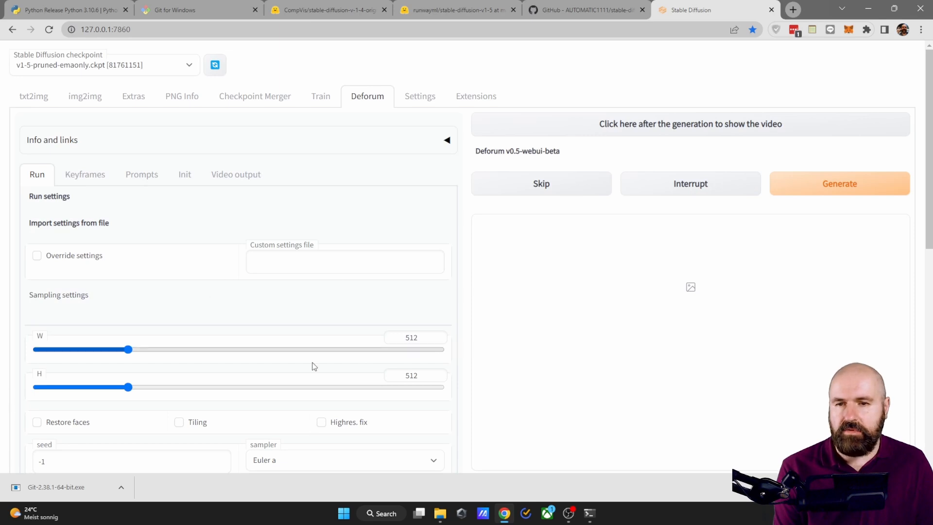
# - Generate an image on the txt2img tab using the prompt 'cat'
pyautogui.click(34, 96)
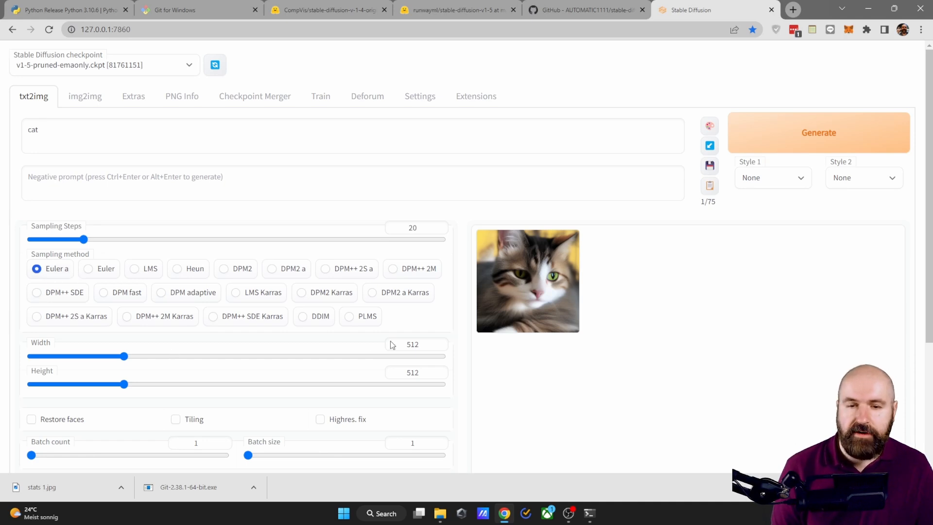
pyautogui.moveTo(534, 439)
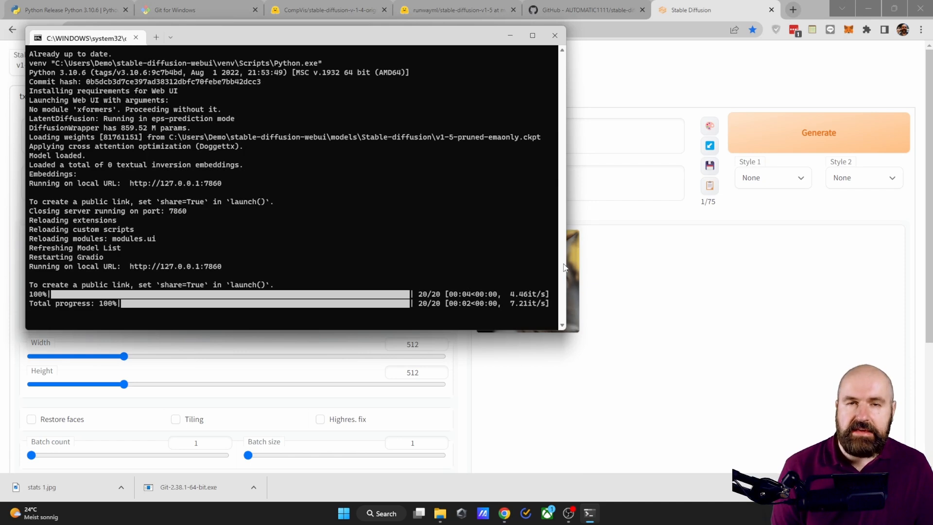
pyautogui.moveTo(503, 288)
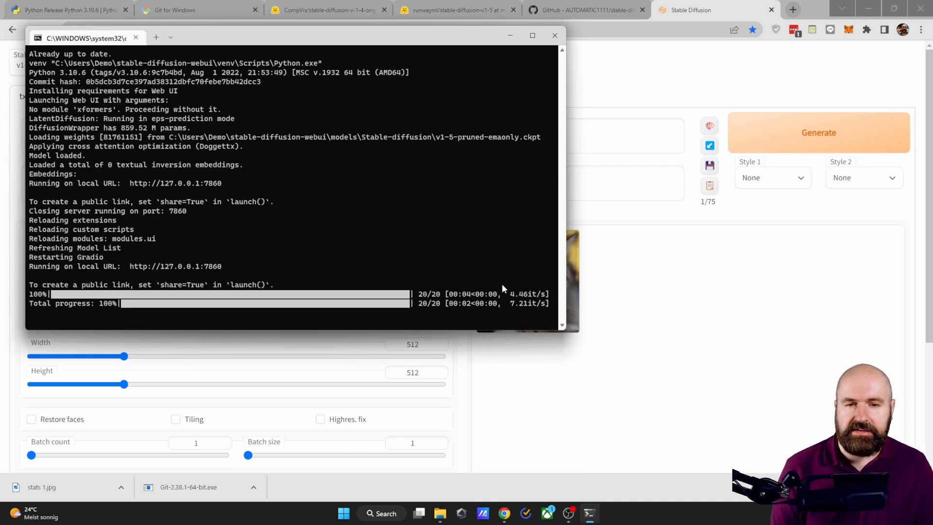
pyautogui.moveTo(497, 305)
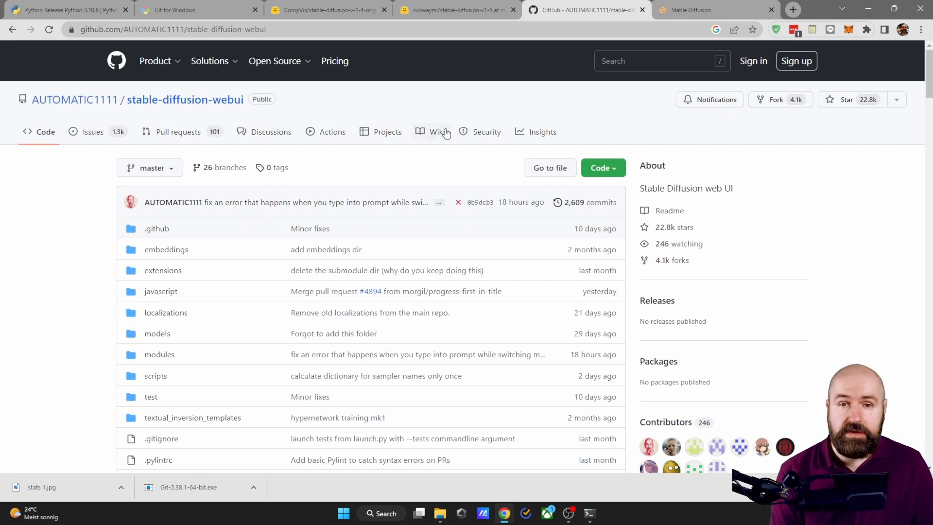
# - Select '--medvram --opt-split-attention' on the wiki's Troubleshooting page, then bring up the web UI folder
pyautogui.click(437, 132)
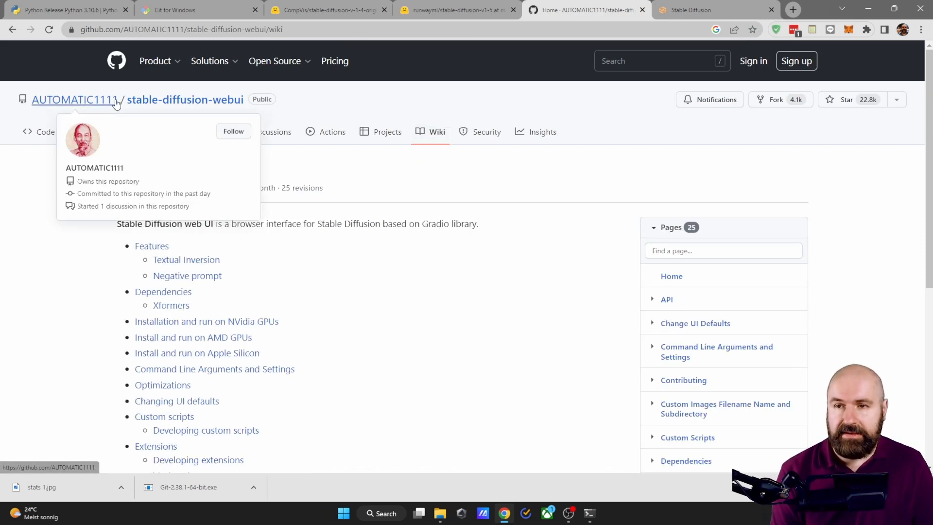
pyautogui.scroll(-3)
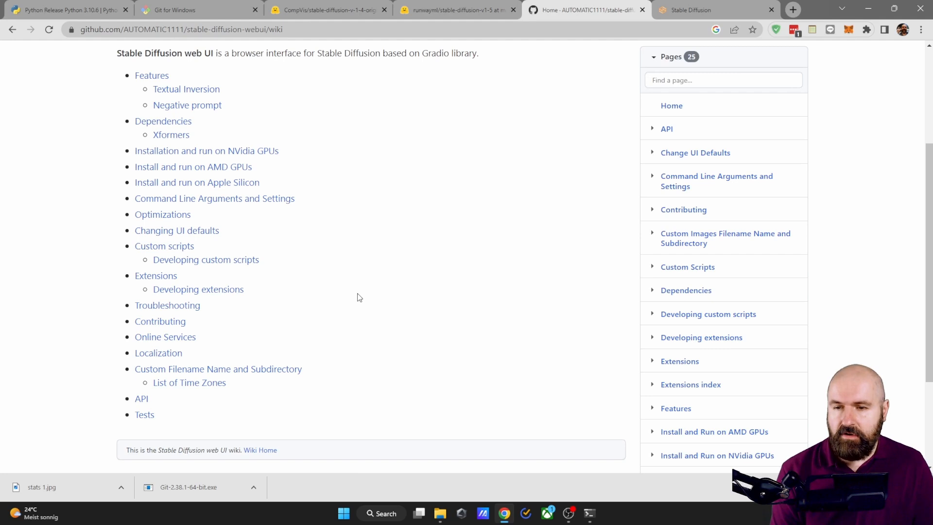
pyautogui.click(167, 305)
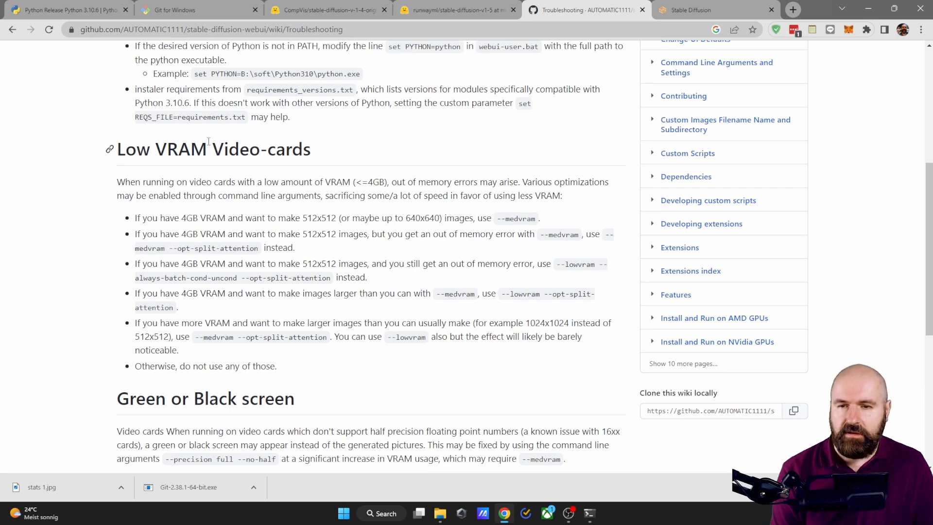
pyautogui.scroll(-3)
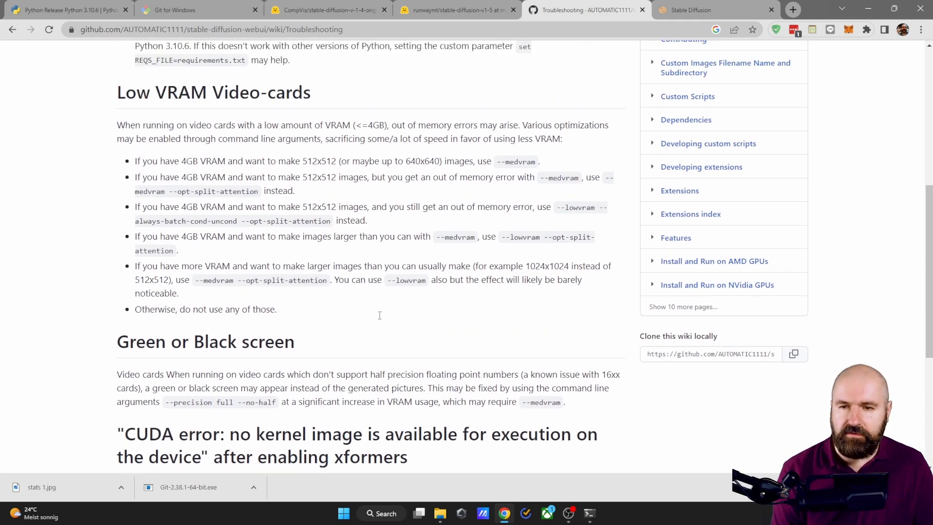
pyautogui.doubleClick(210, 280)
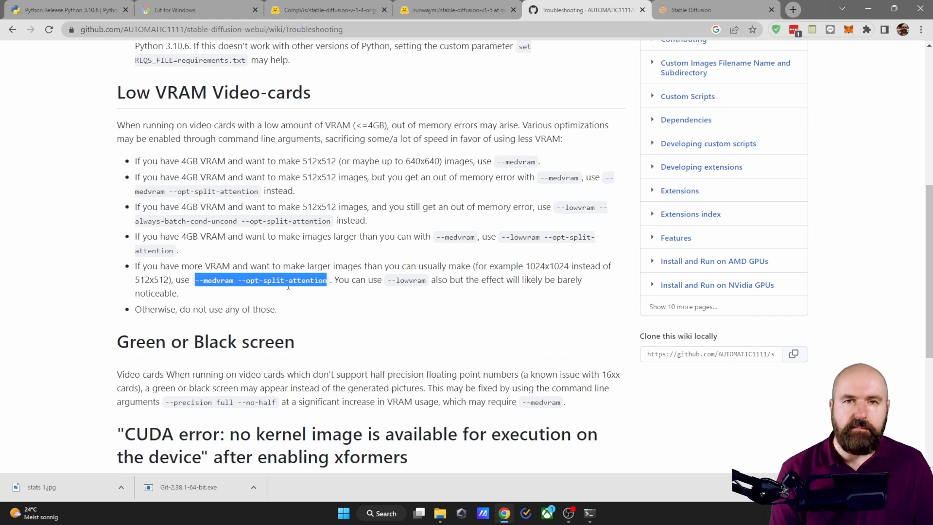
pyautogui.click(439, 513)
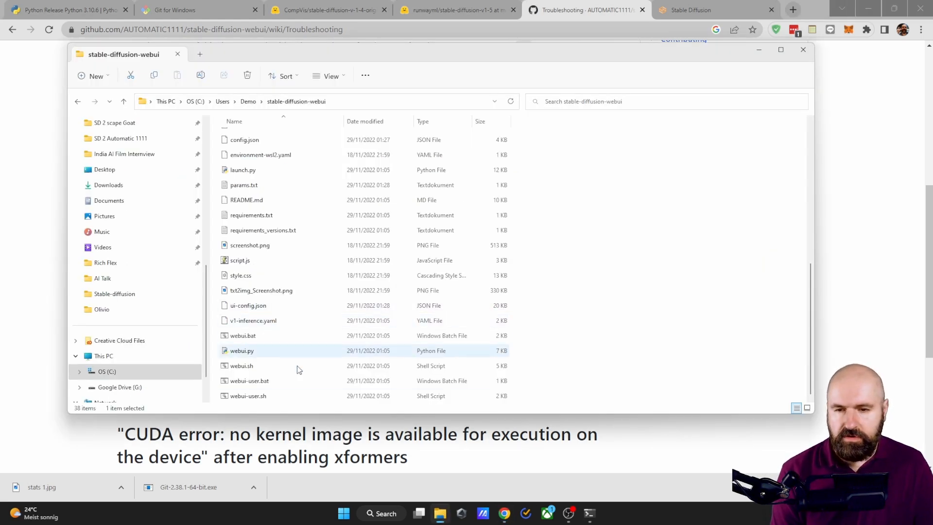
pyautogui.moveTo(249, 381)
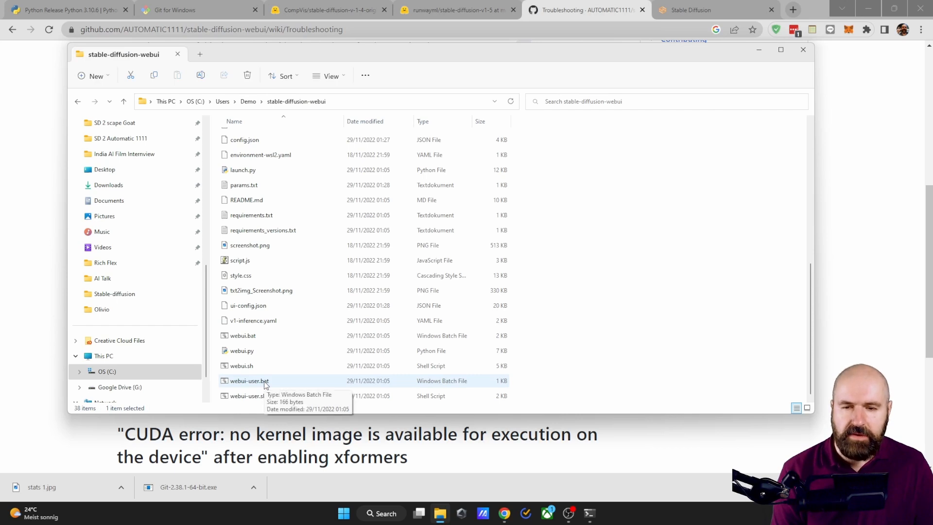
# - Add --medvram --opt-split-attention to COMMANDLINE_ARGS in webui-user.bat, then return to the browser
pyautogui.rightClick(249, 380)
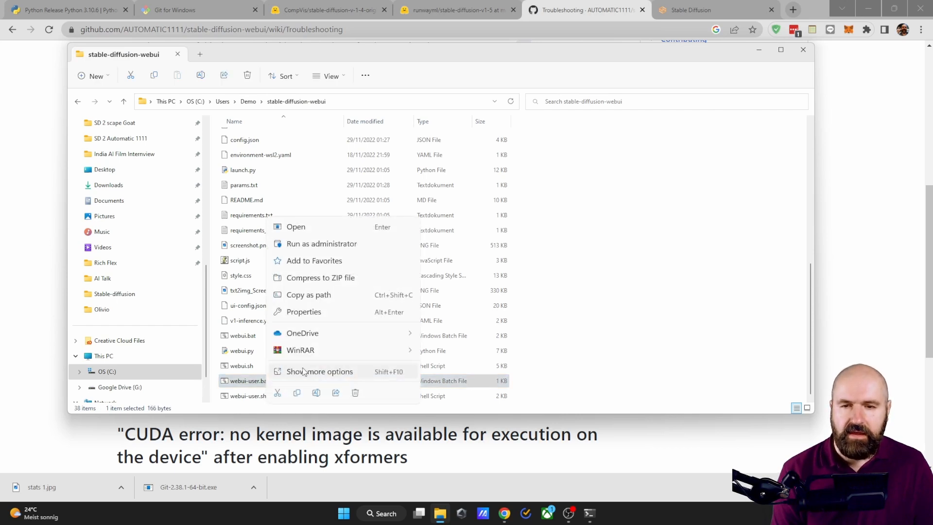
pyautogui.click(295, 227)
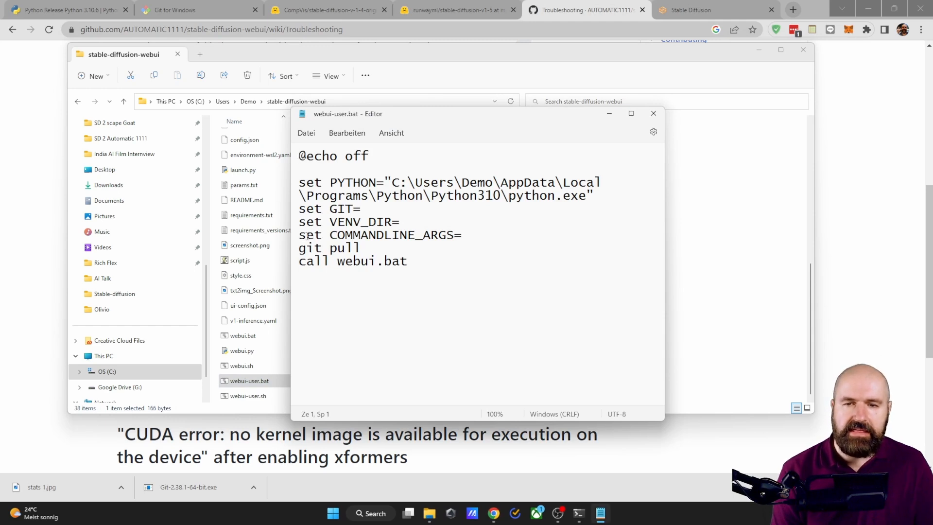
pyautogui.click(408, 261)
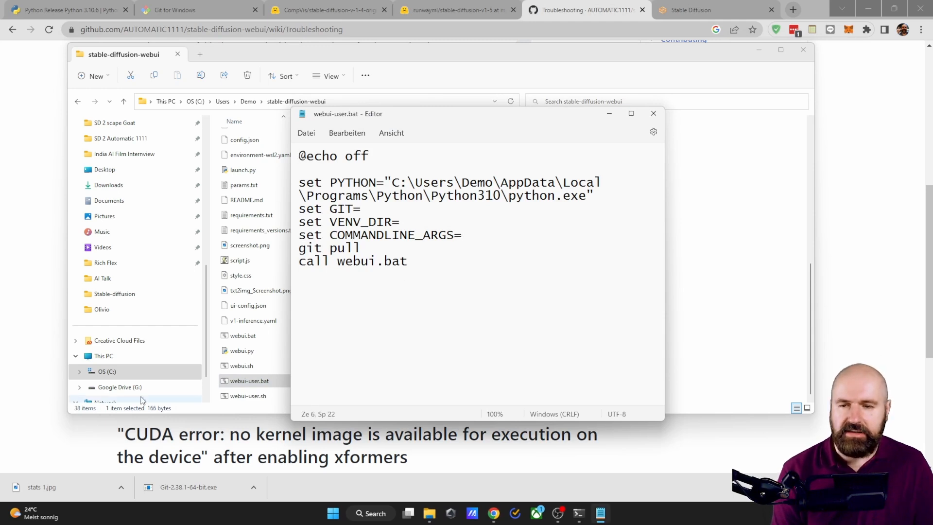
pyautogui.write('--medvram --opt-split-attention')
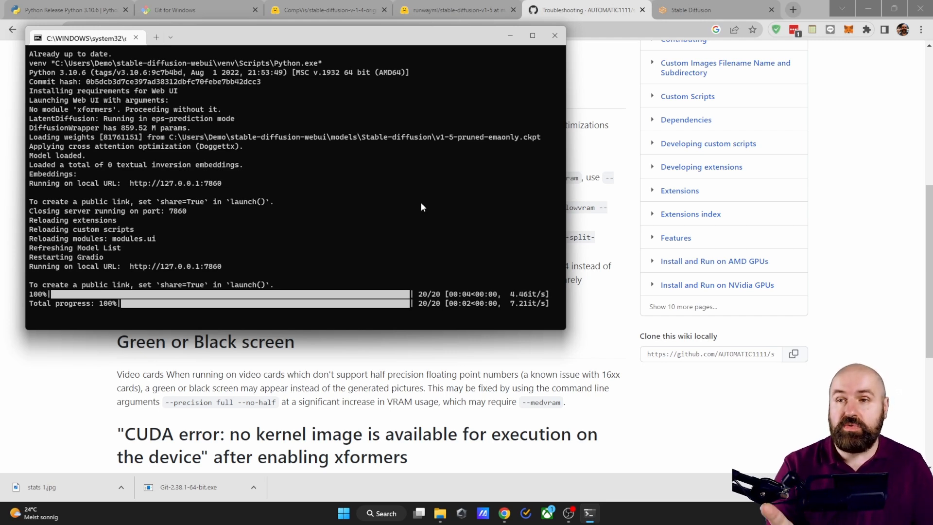
pyautogui.moveTo(289, 220)
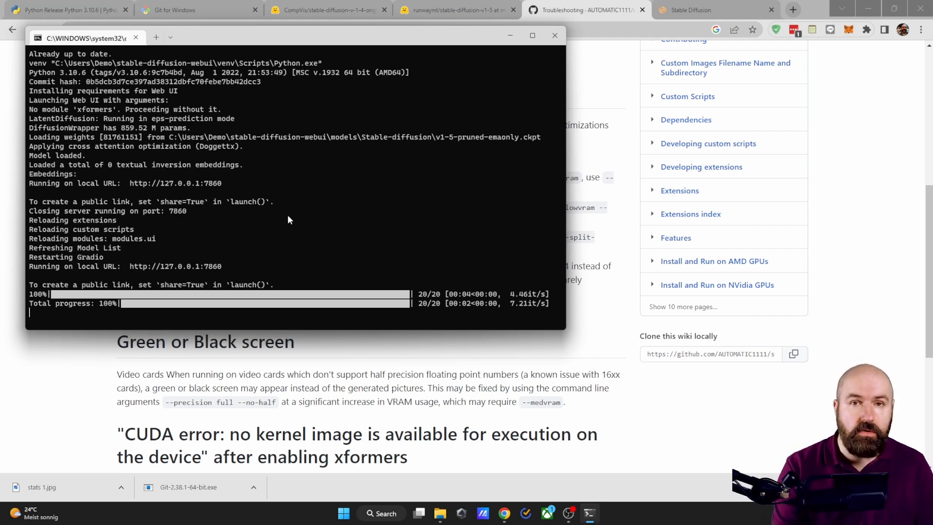
pyautogui.moveTo(457, 241)
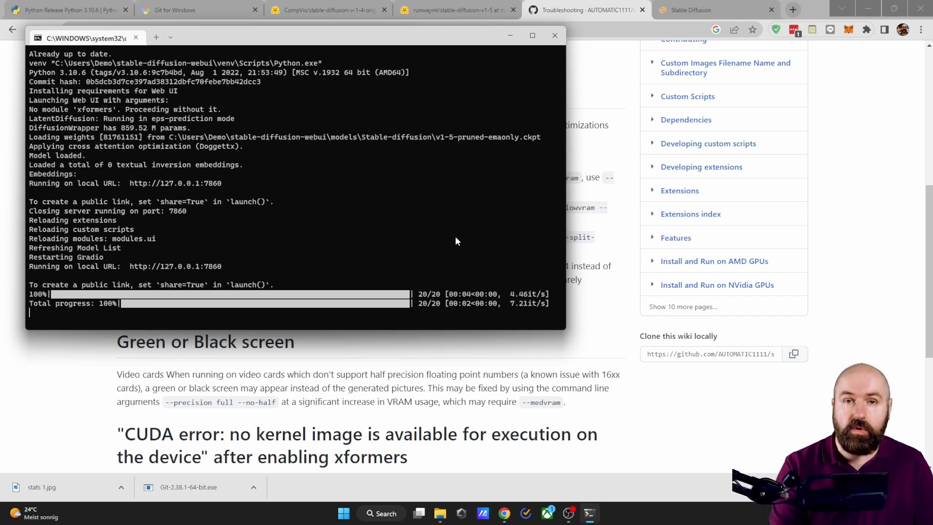
pyautogui.click(684, 10)
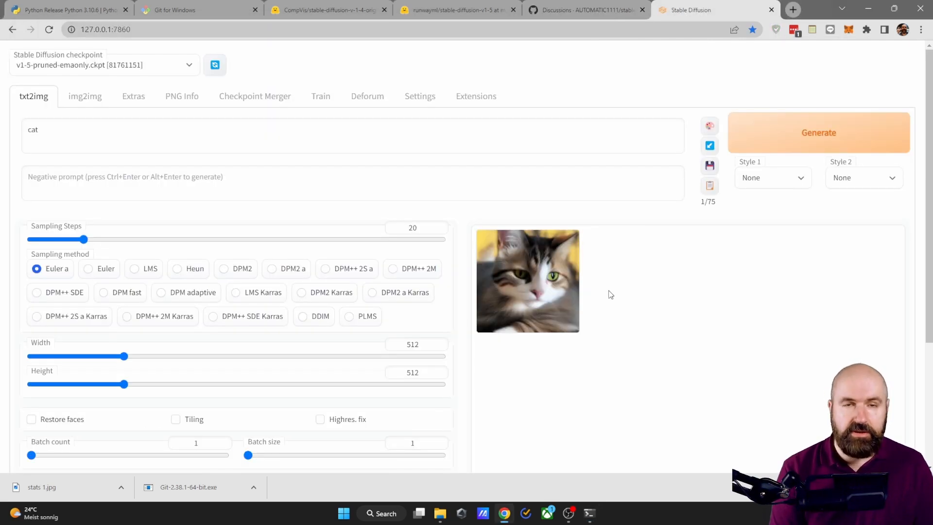
# - Send the generated cat image to the Extras section as the source image
pyautogui.scroll(-3)
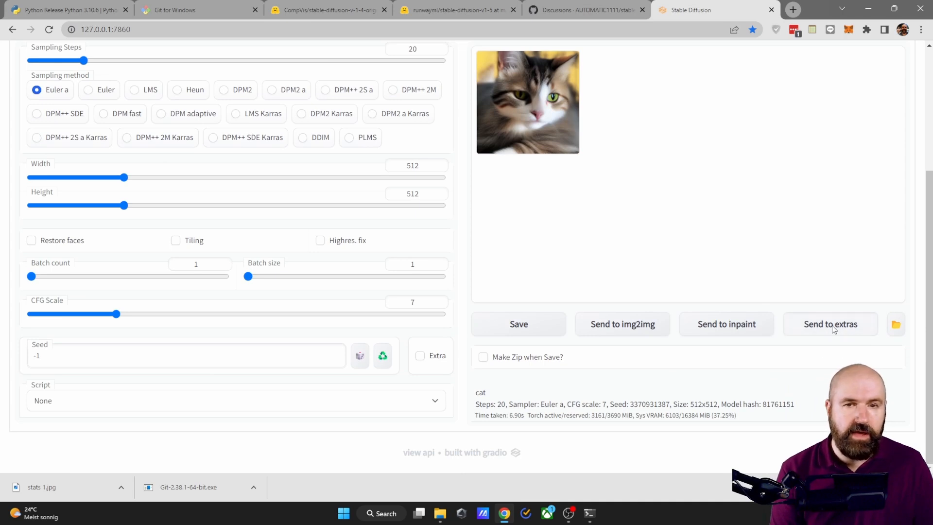
pyautogui.click(830, 324)
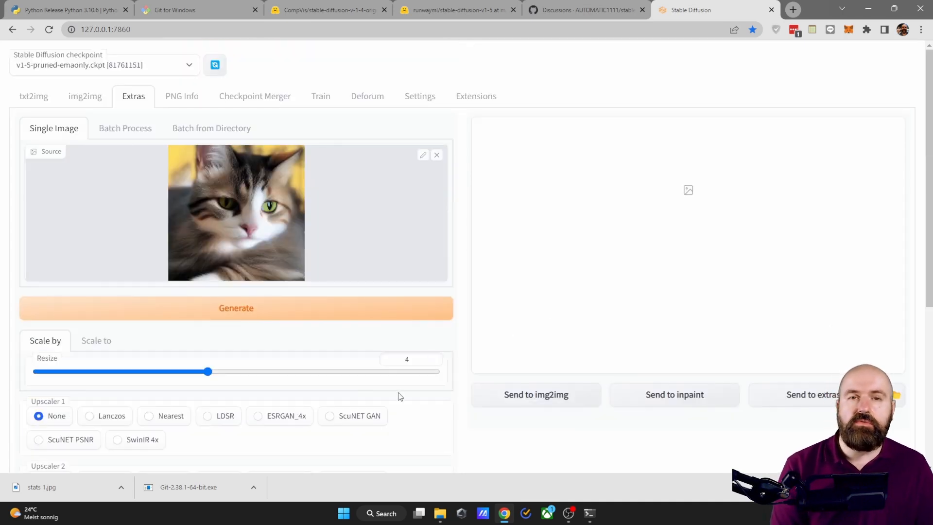
pyautogui.moveTo(442, 392)
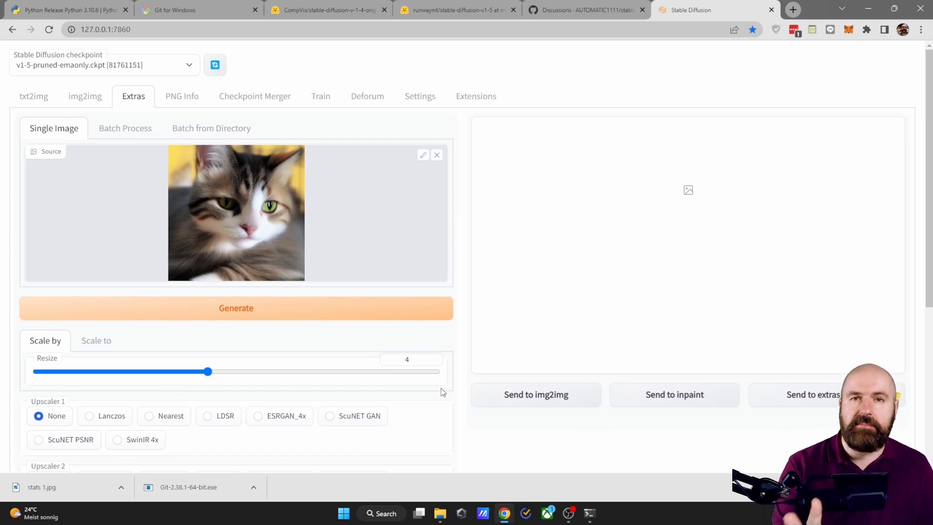
pyautogui.moveTo(227, 433)
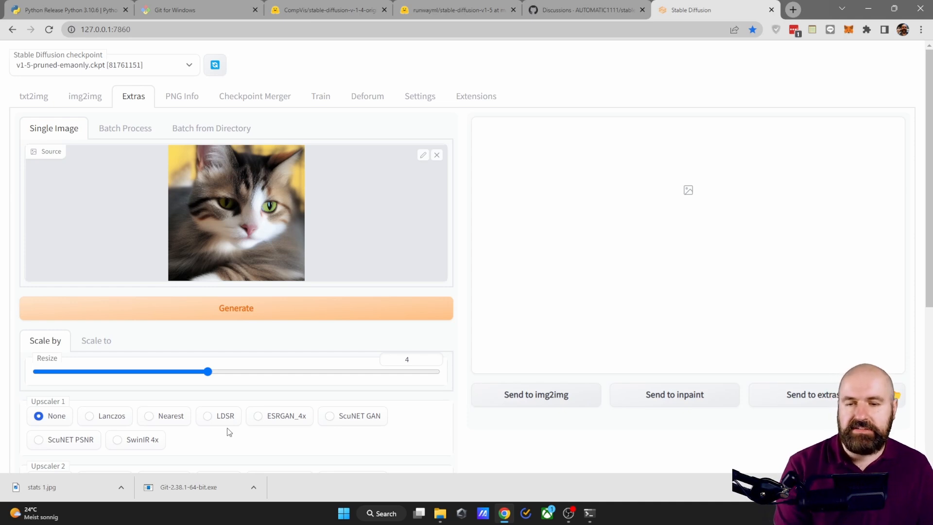
pyautogui.moveTo(229, 425)
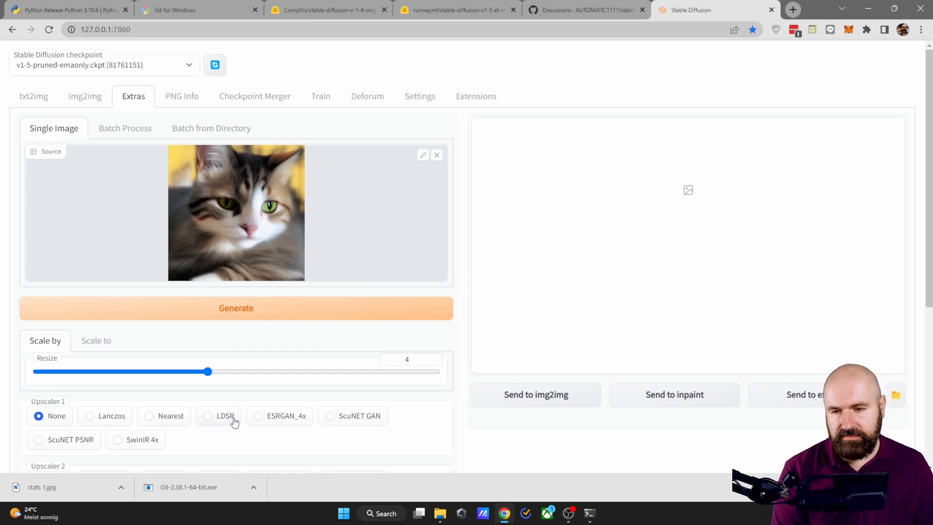
pyautogui.moveTo(258, 422)
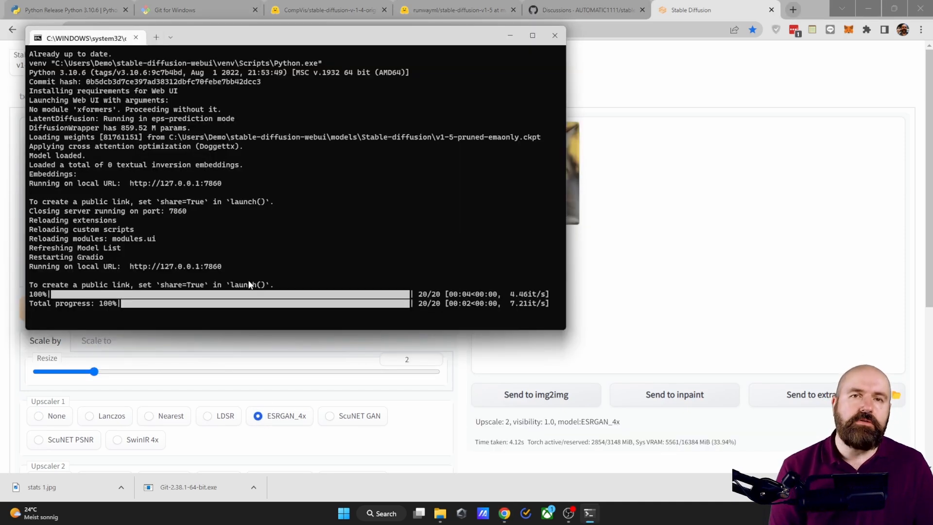
pyautogui.moveTo(286, 414)
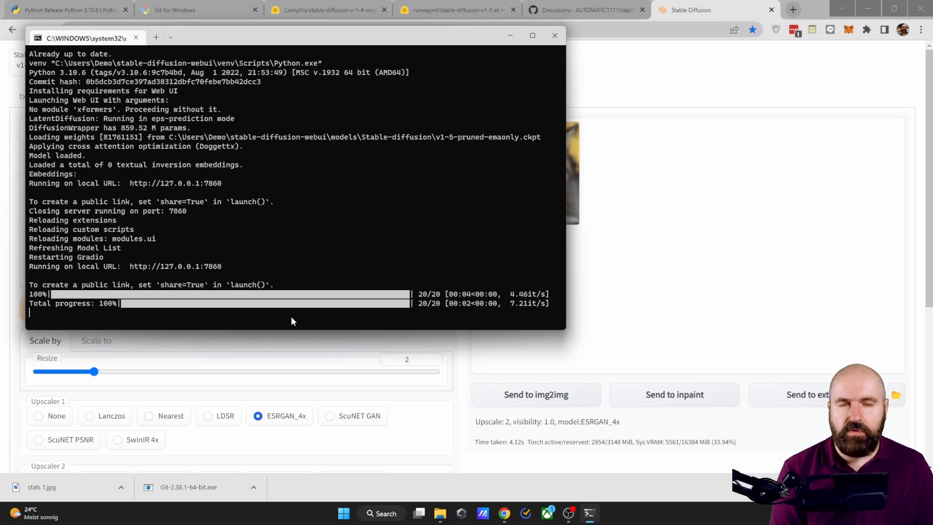
pyautogui.moveTo(298, 321)
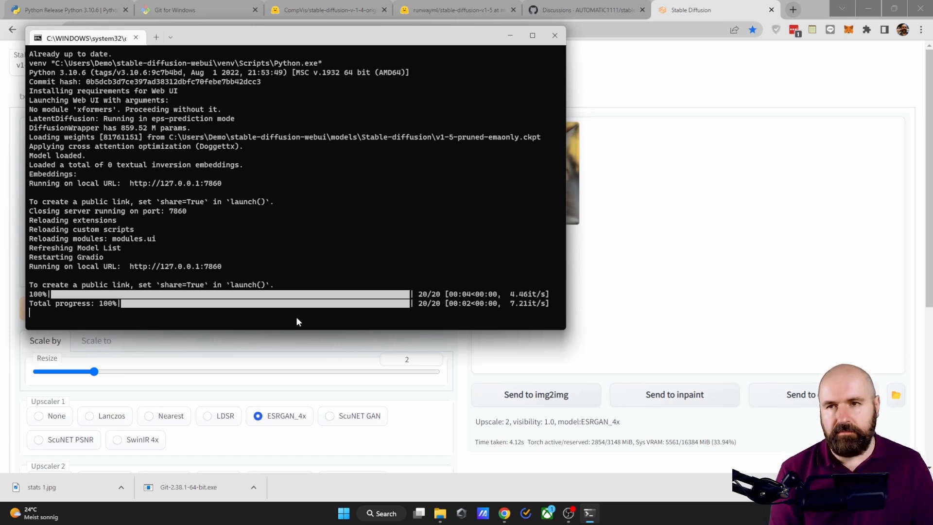
pyautogui.moveTo(435, 320)
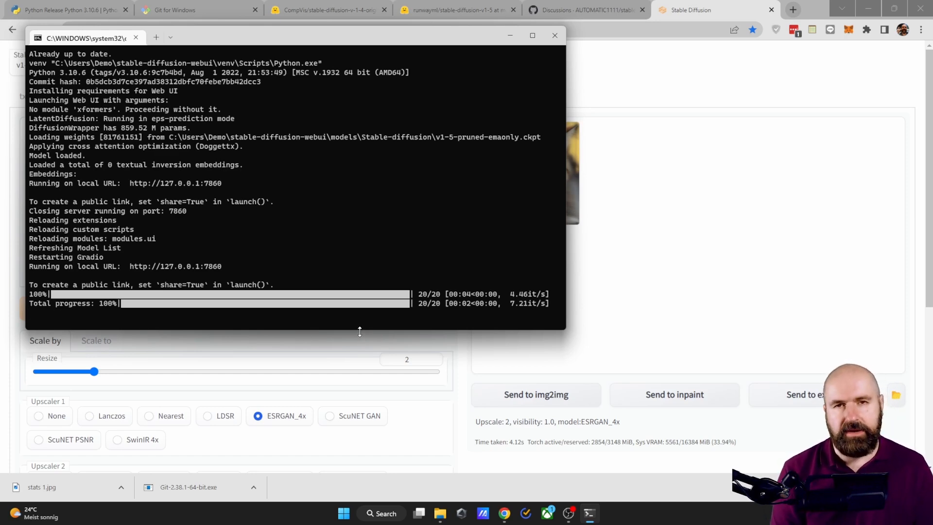
# - Switch to the CompVis stable-diffusion-v-1-4-original model page tab
pyautogui.click(327, 10)
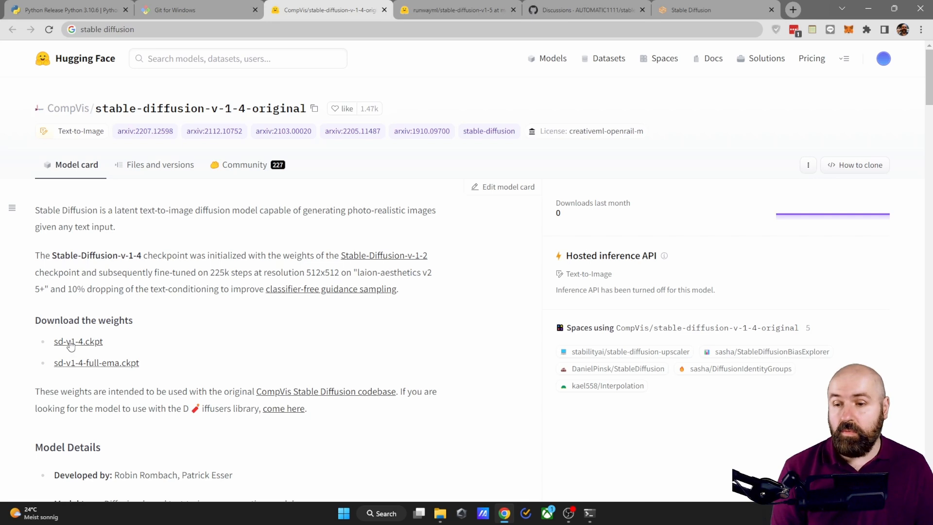
pyautogui.moveTo(92, 368)
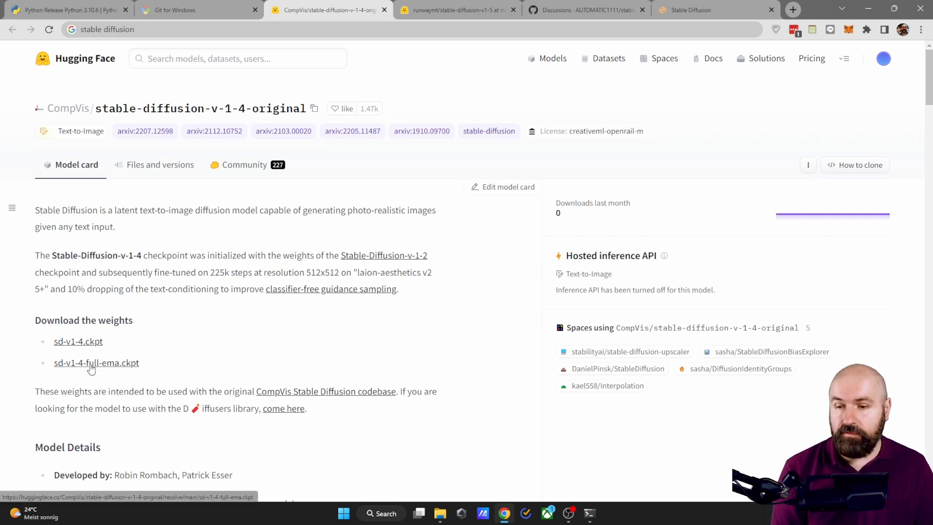
pyautogui.moveTo(252, 381)
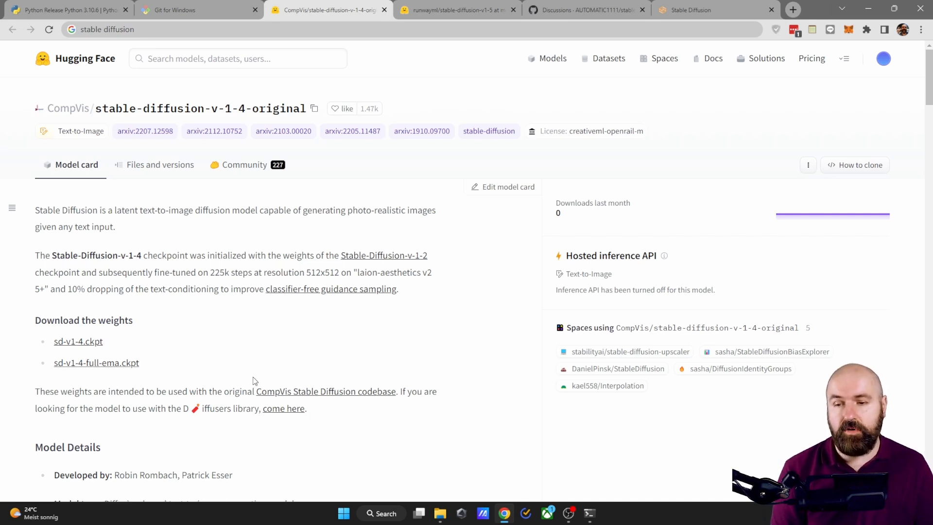